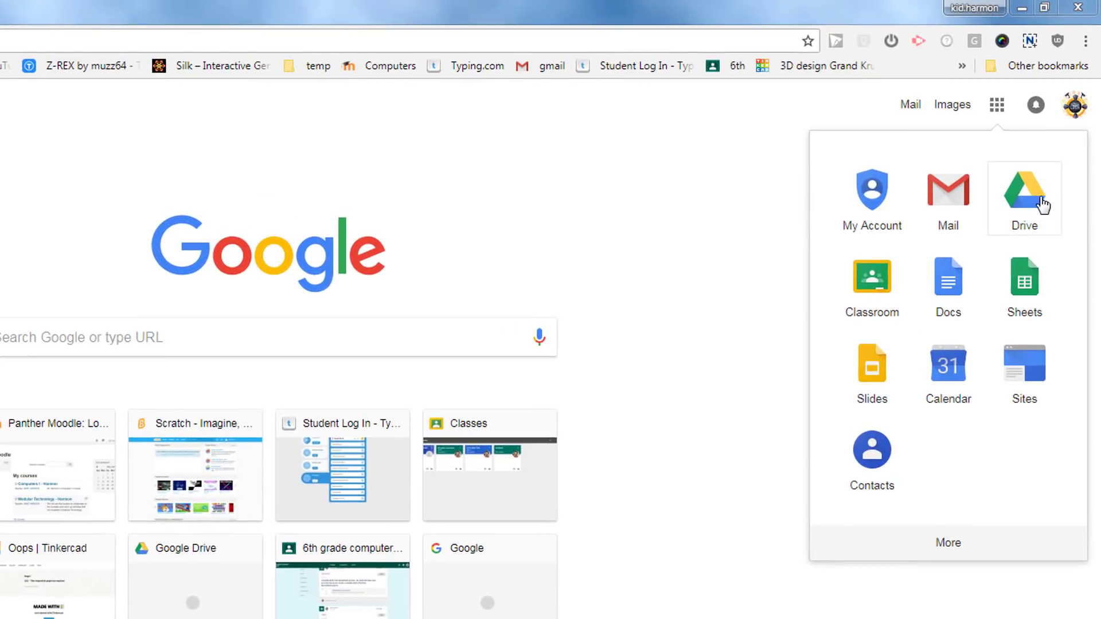
Step: From the Google apps launcher, create a folder named 'sketchup' in My Drive
{"action": "left_click", "coordinate": [1023, 190]}
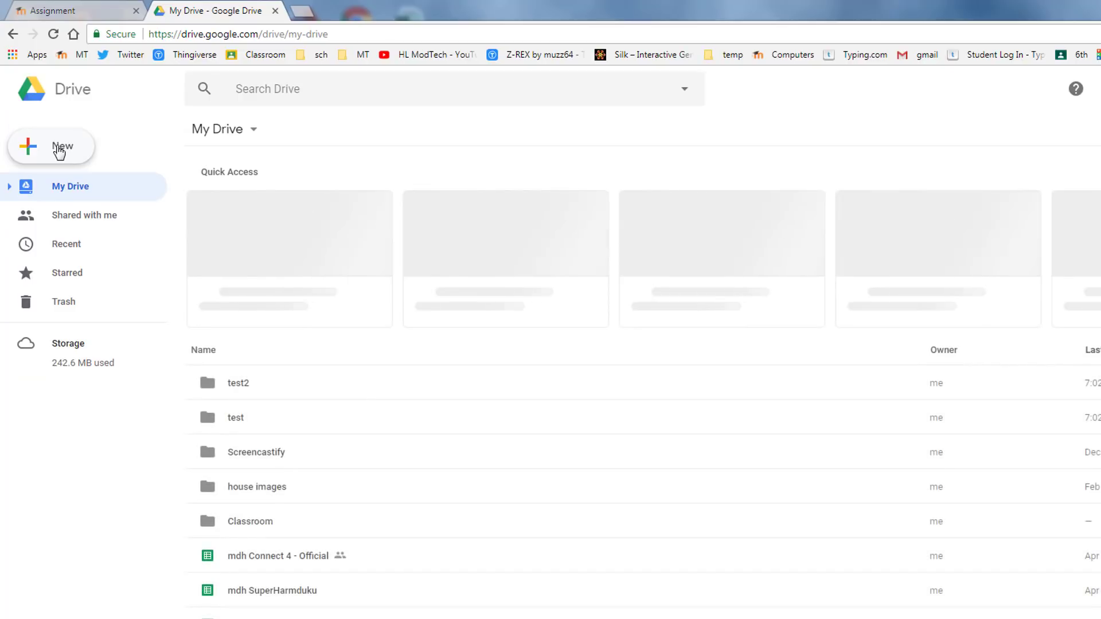
{"action": "left_click", "coordinate": [51, 147]}
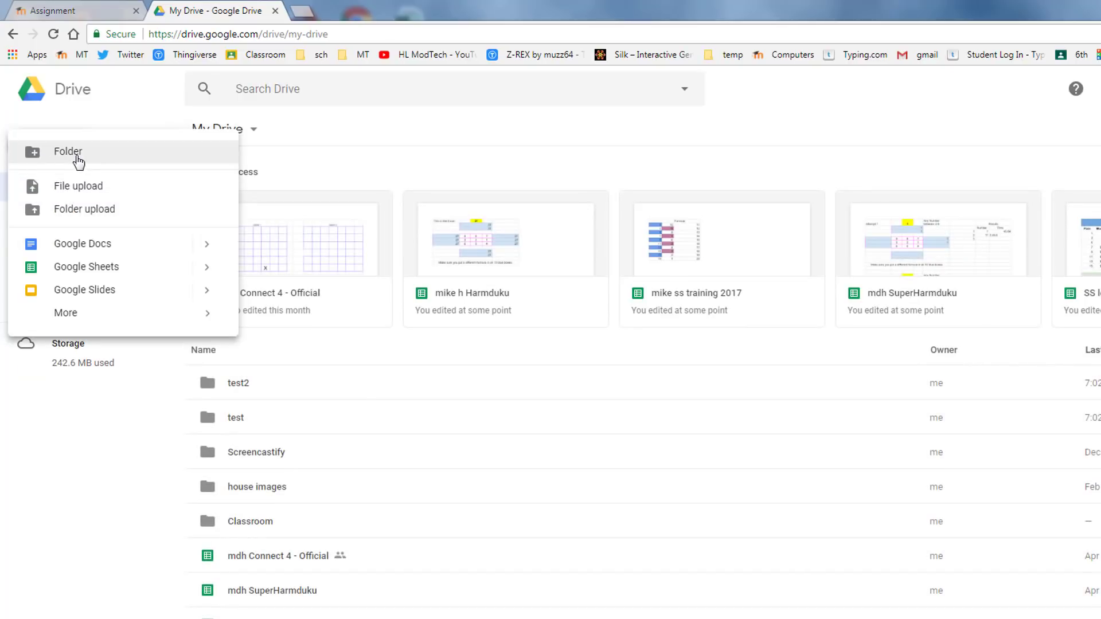
{"action": "left_click", "coordinate": [68, 151]}
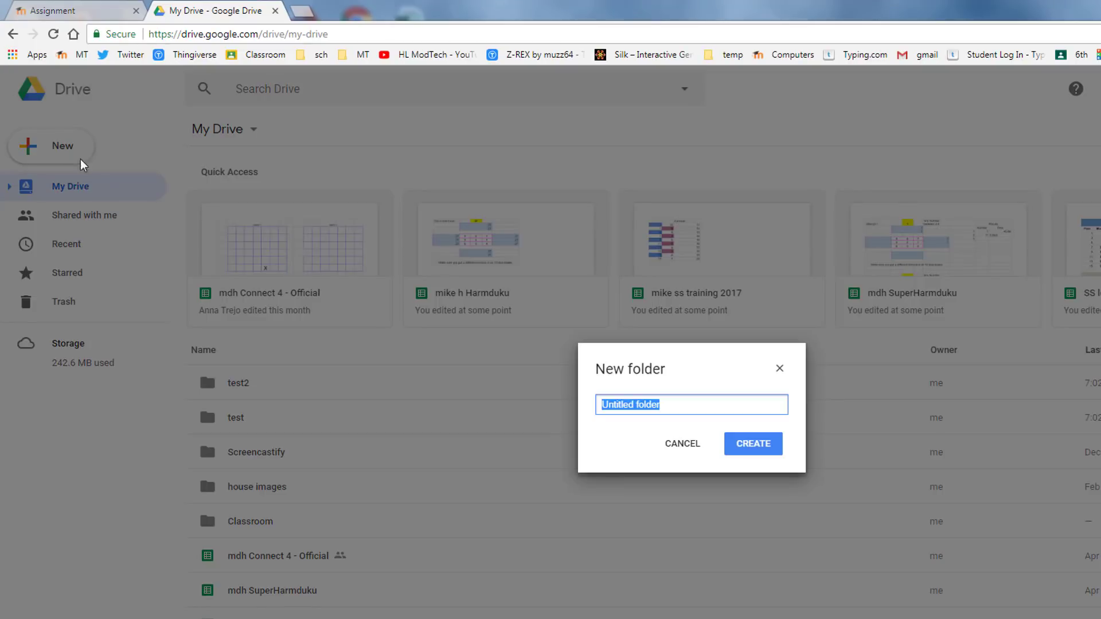
{"action": "type", "text": "sketchup"}
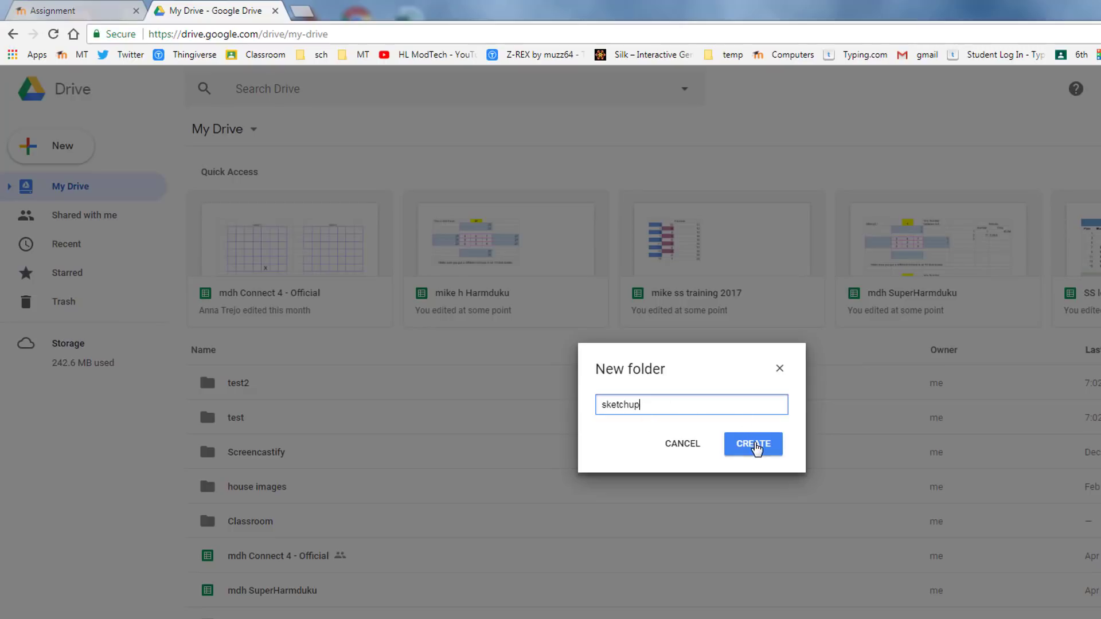
{"action": "left_click", "coordinate": [753, 444]}
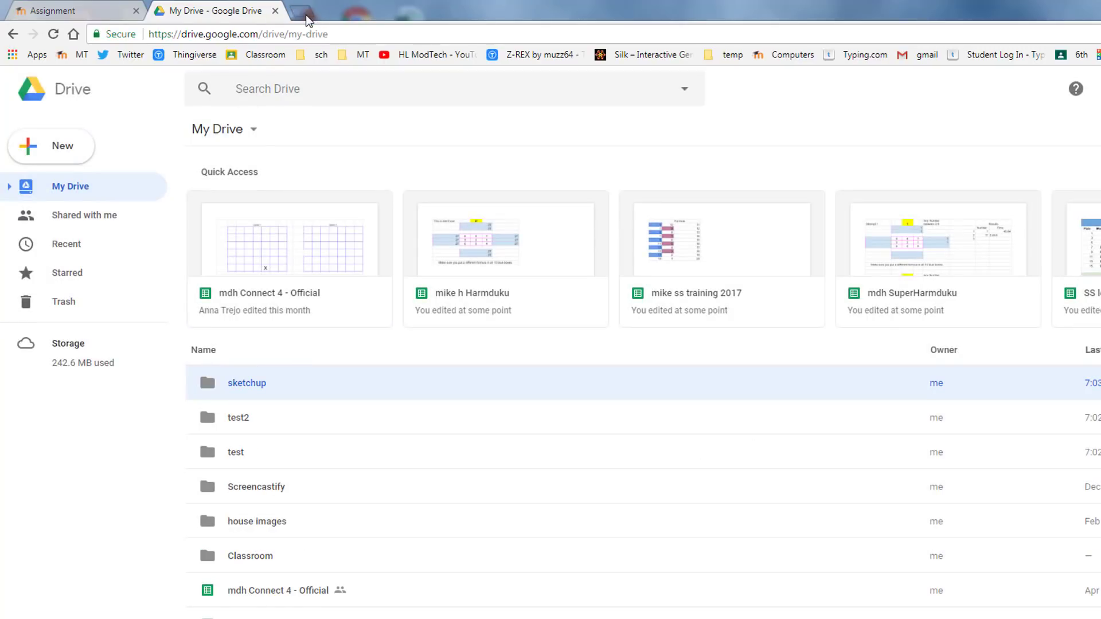
Step: Search 'sketchup for schools' in a new tab and launch it from the G Suite Marketplace result
{"action": "left_click", "coordinate": [309, 11]}
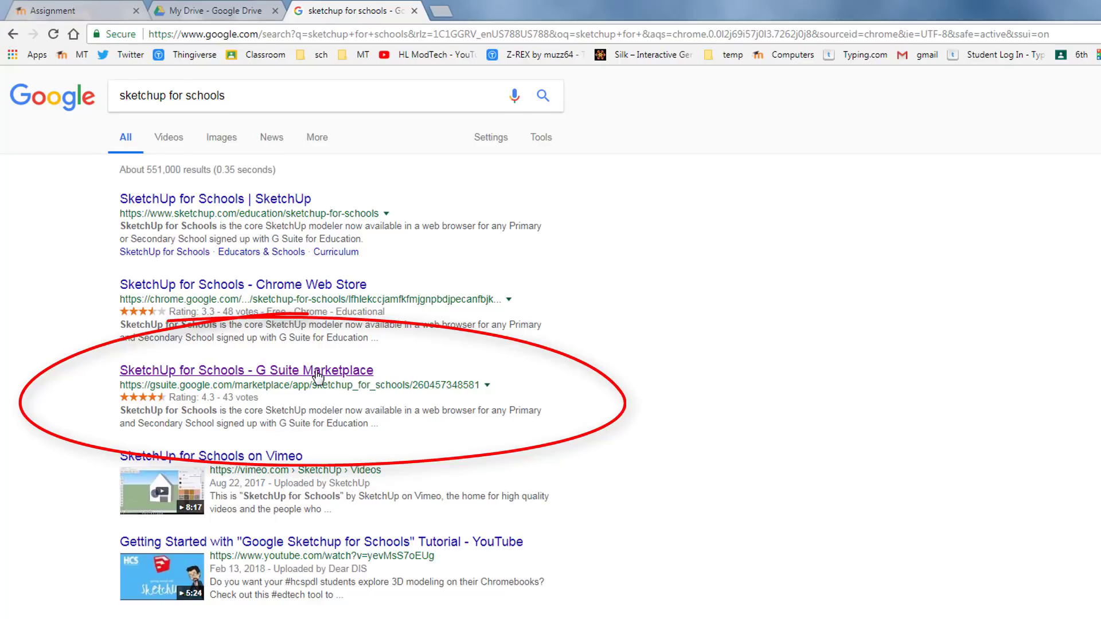
{"action": "left_click", "coordinate": [247, 370]}
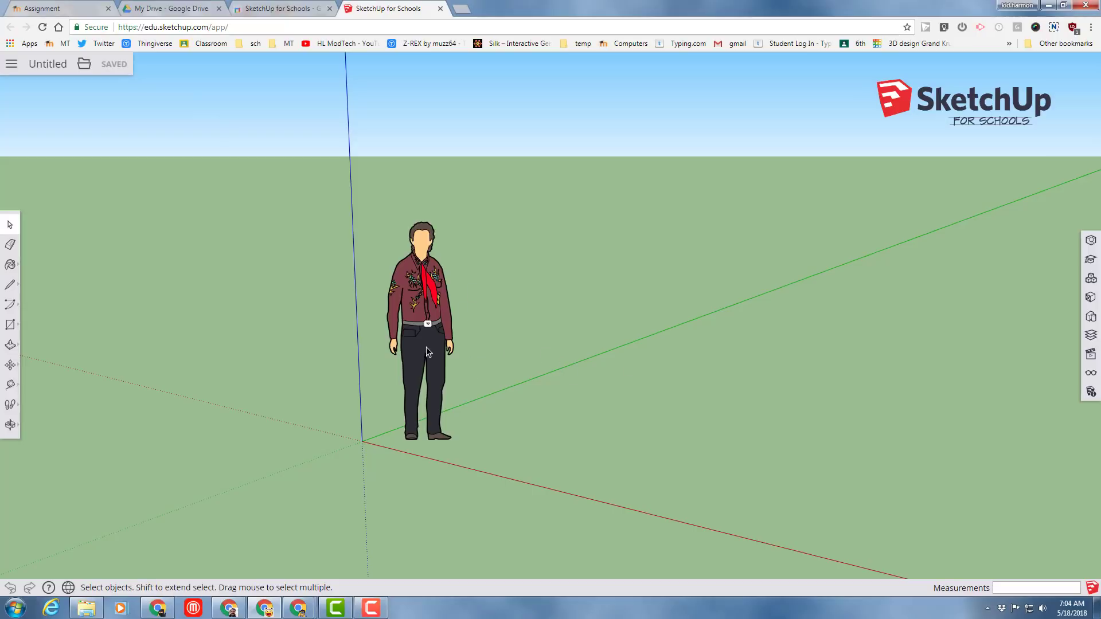
{"action": "mouse_move", "coordinate": [426, 347]}
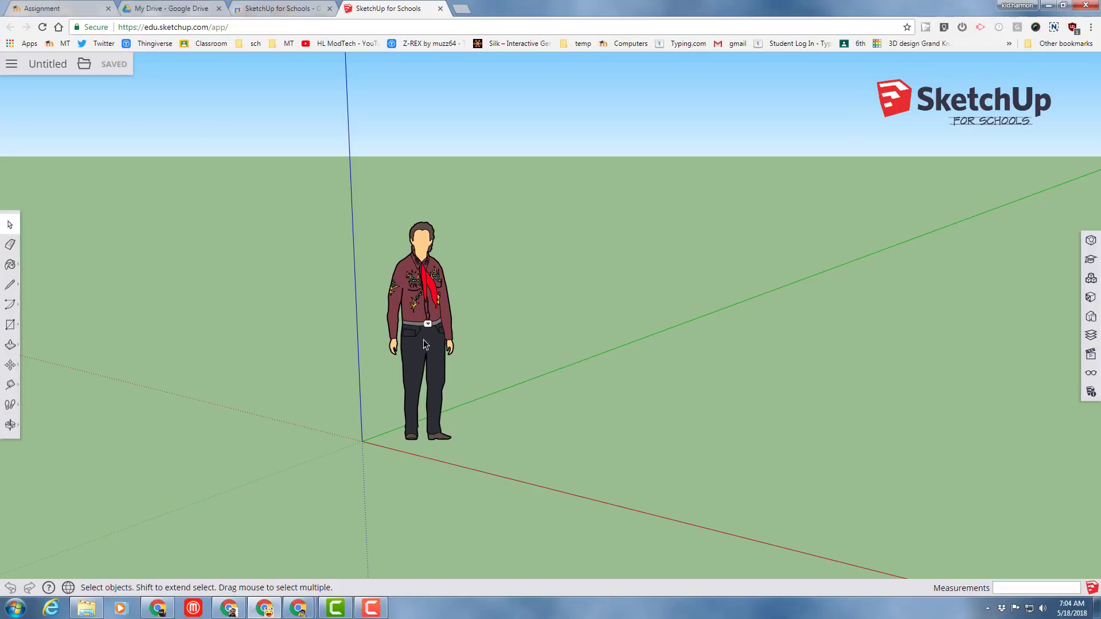
{"action": "mouse_move", "coordinate": [457, 339]}
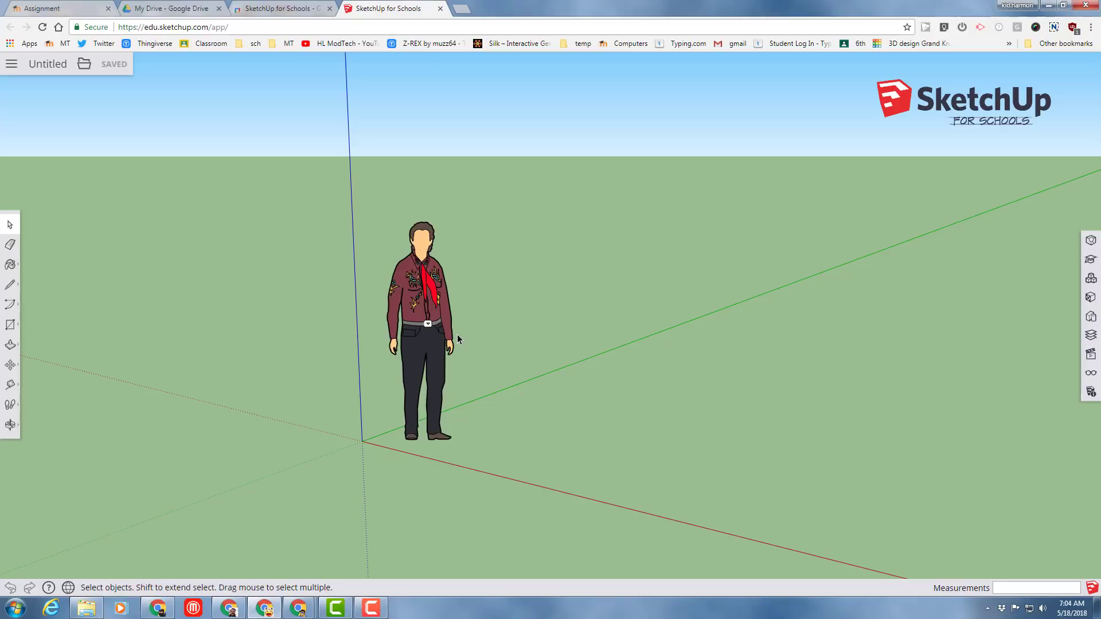
{"action": "mouse_move", "coordinate": [279, 282]}
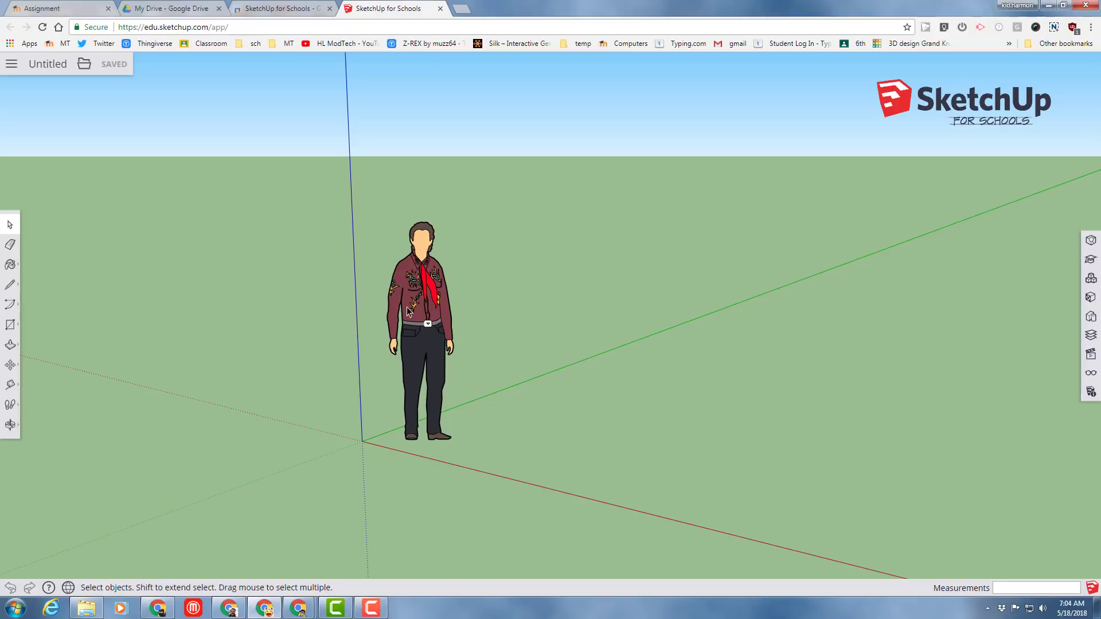
Step: Select the default standing person figure and delete it
{"action": "left_click", "coordinate": [414, 306]}
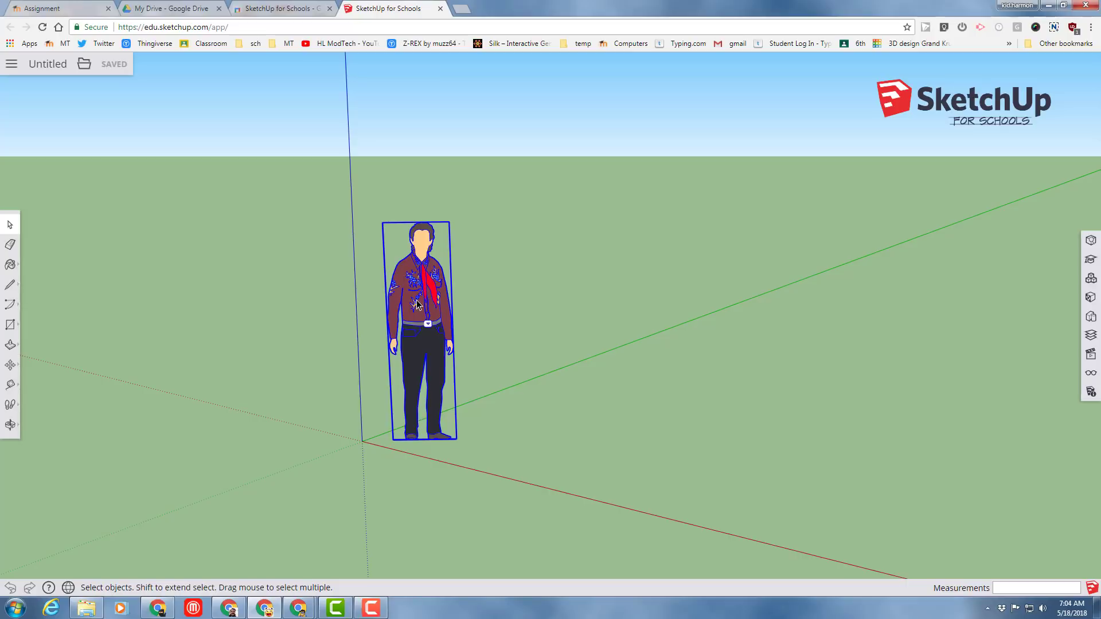
{"action": "key", "text": "Delete"}
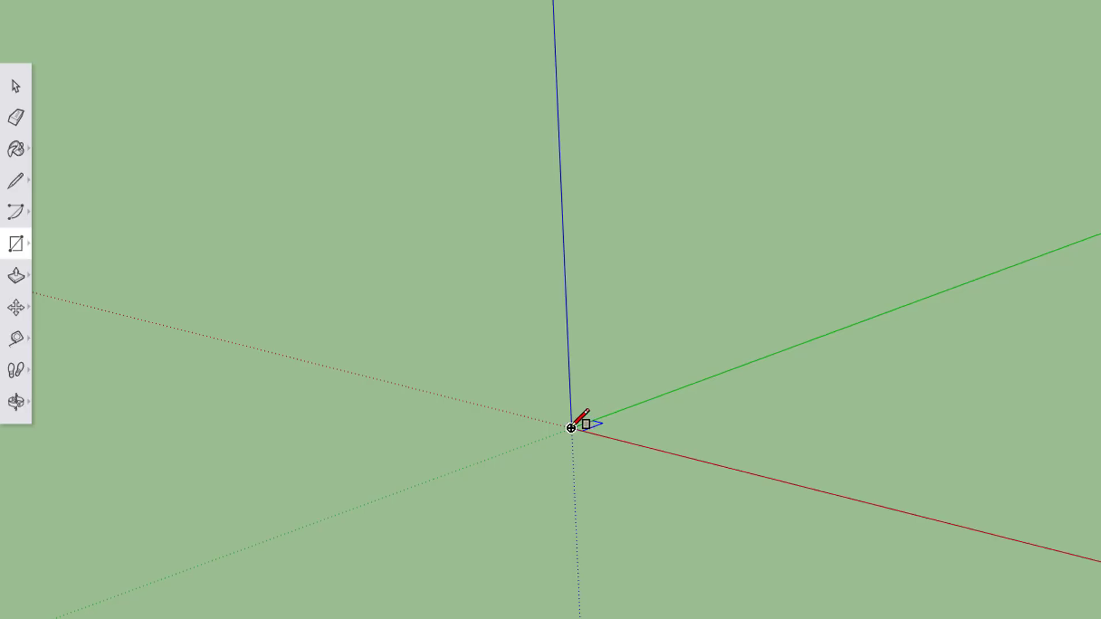
Step: Draw a flat ground-plane rectangle with one corner at the axes origin
{"action": "left_click_drag", "start_coordinate": [569, 428], "coordinate": [829, 438]}
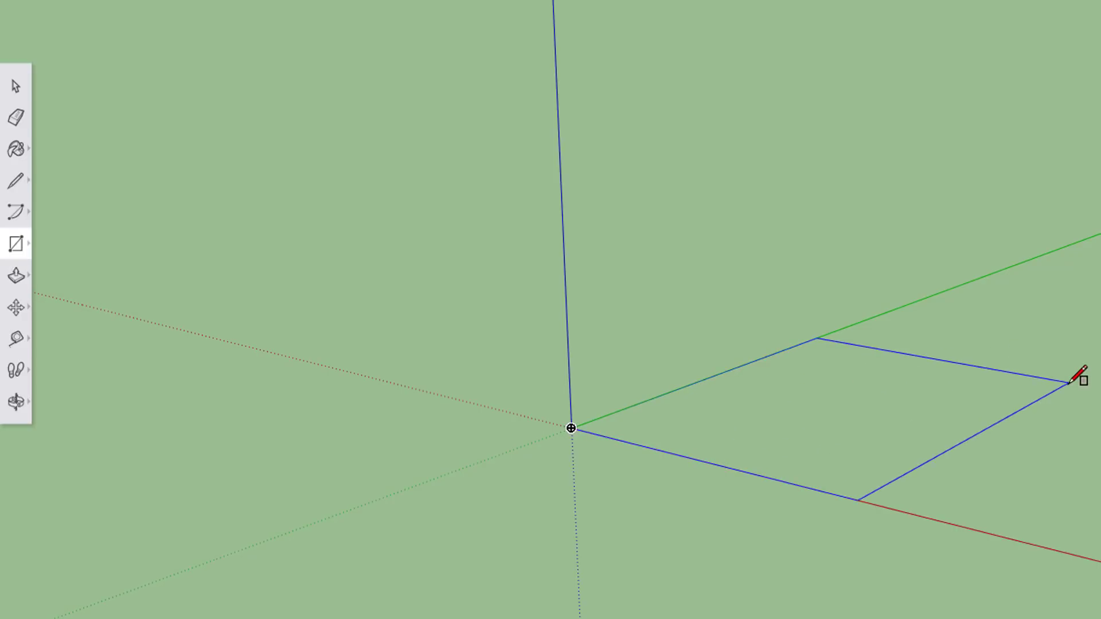
{"action": "left_click", "coordinate": [1077, 379]}
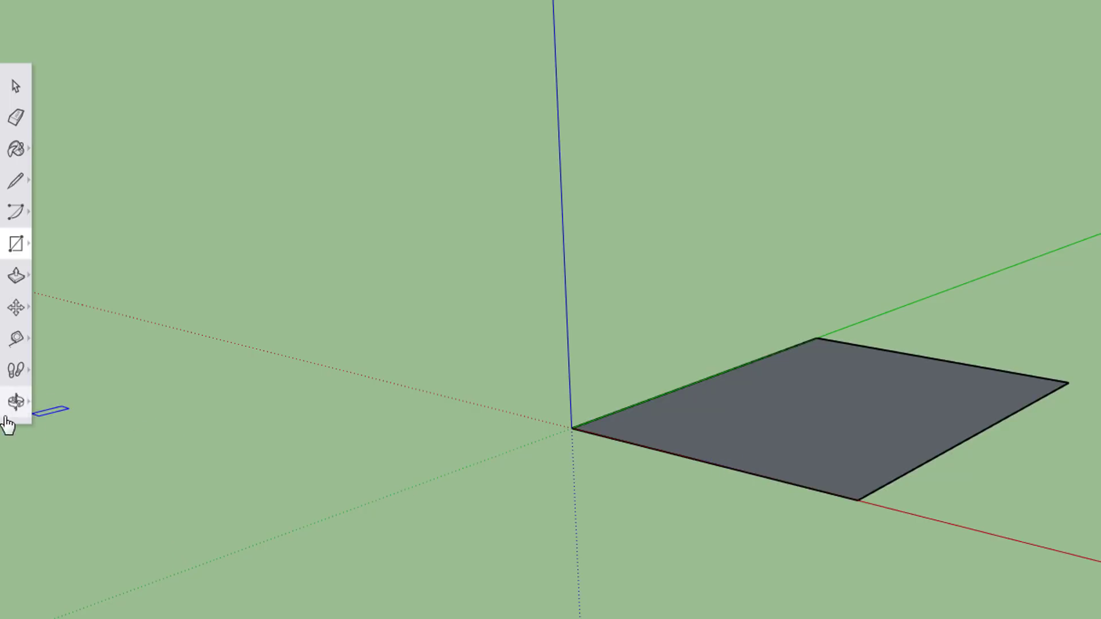
{"action": "left_click", "coordinate": [15, 402]}
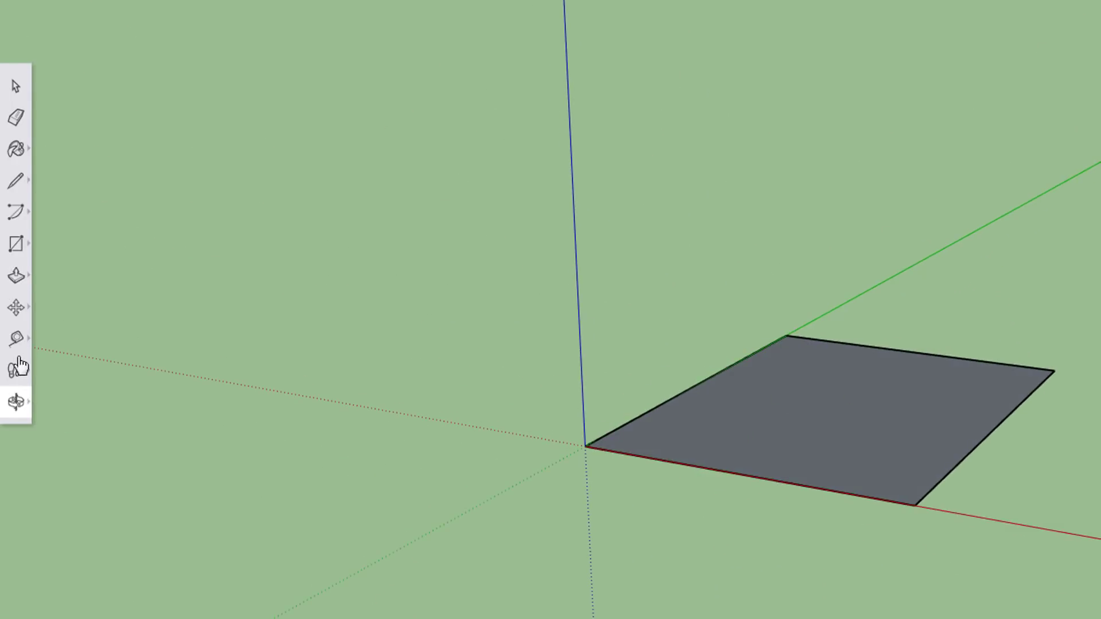
{"action": "mouse_move", "coordinate": [16, 307]}
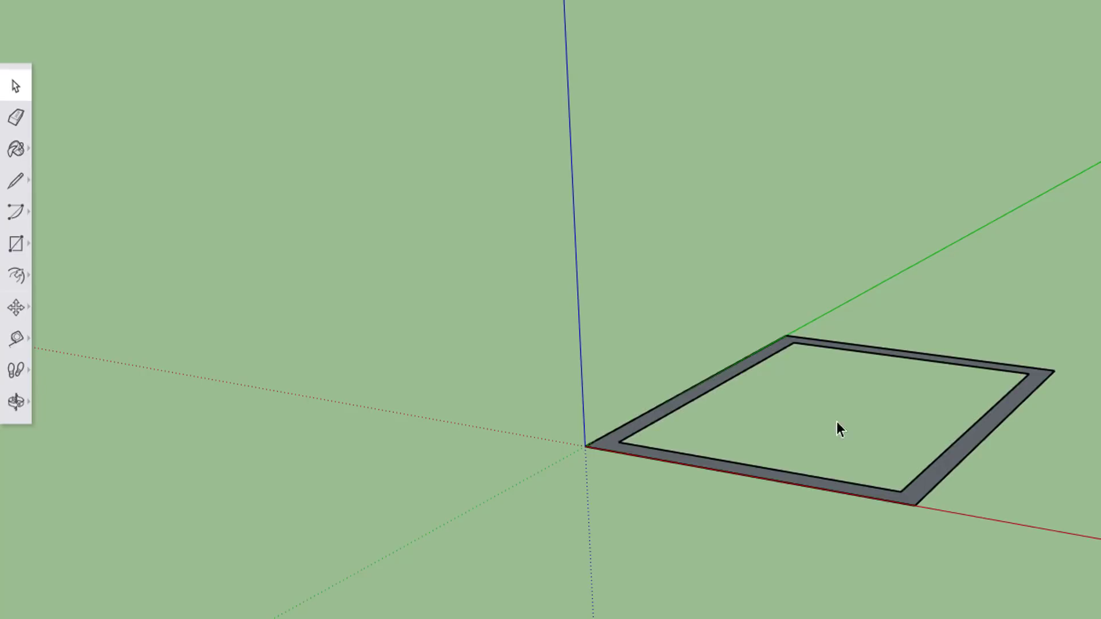
{"action": "mouse_move", "coordinate": [681, 491]}
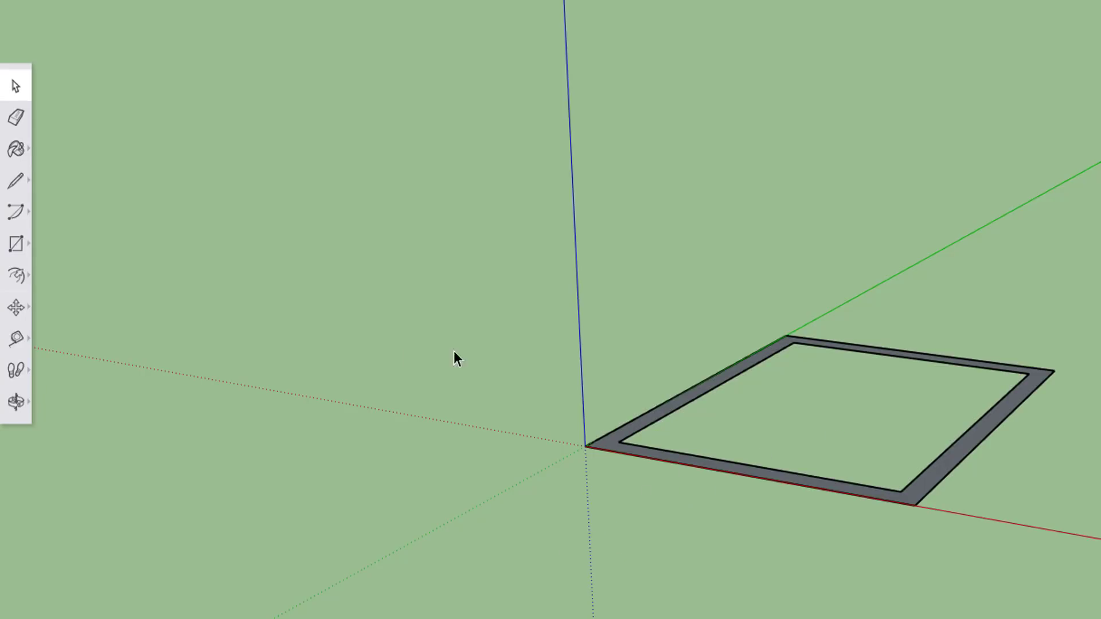
{"action": "mouse_move", "coordinate": [15, 275]}
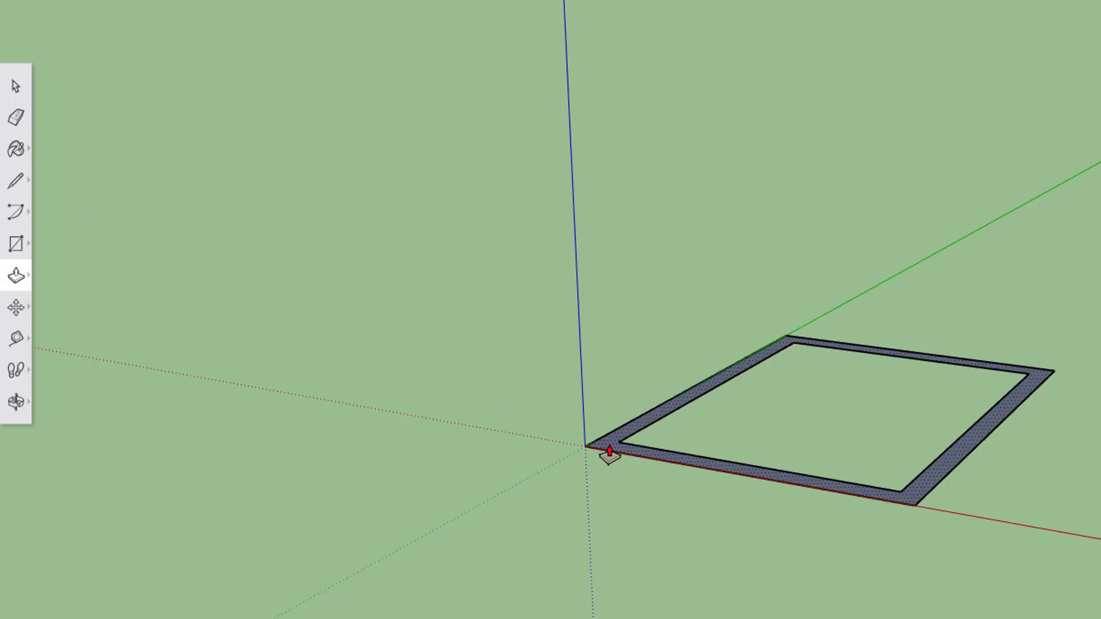
Step: Push/pull the thin border band upward into tall walls
{"action": "left_click_drag", "start_coordinate": [614, 453], "coordinate": [618, 158]}
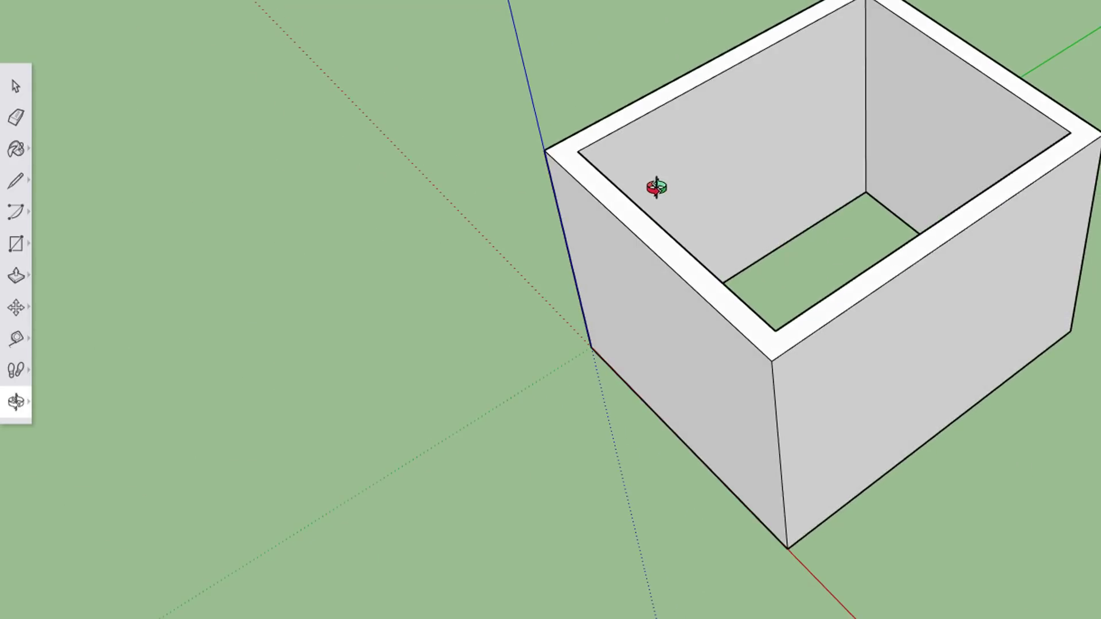
{"action": "mouse_move", "coordinate": [120, 355]}
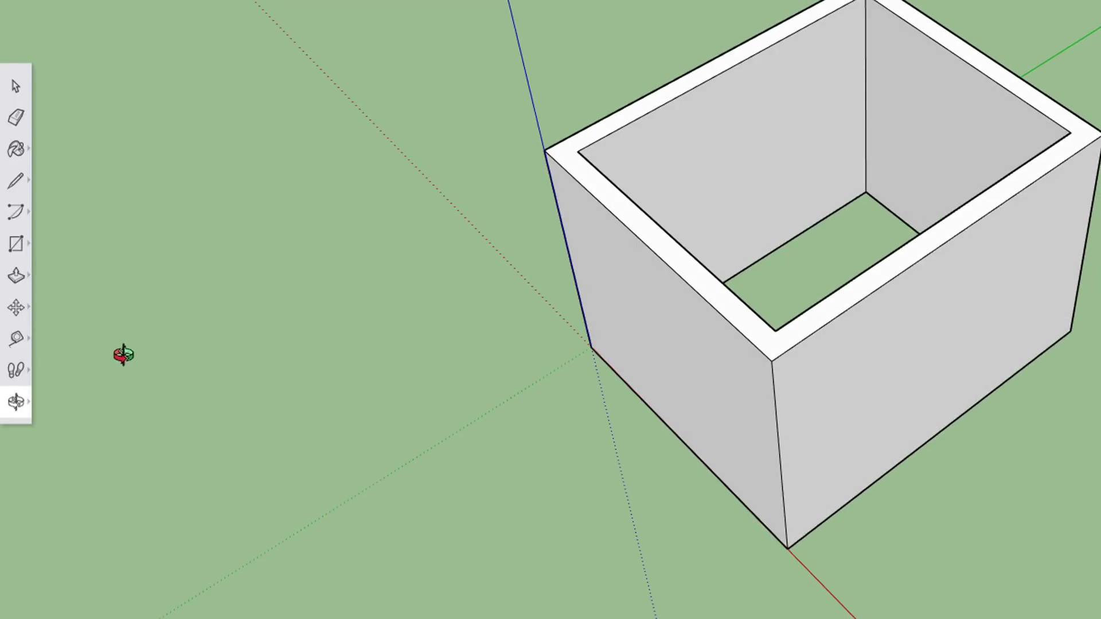
{"action": "mouse_move", "coordinate": [137, 380]}
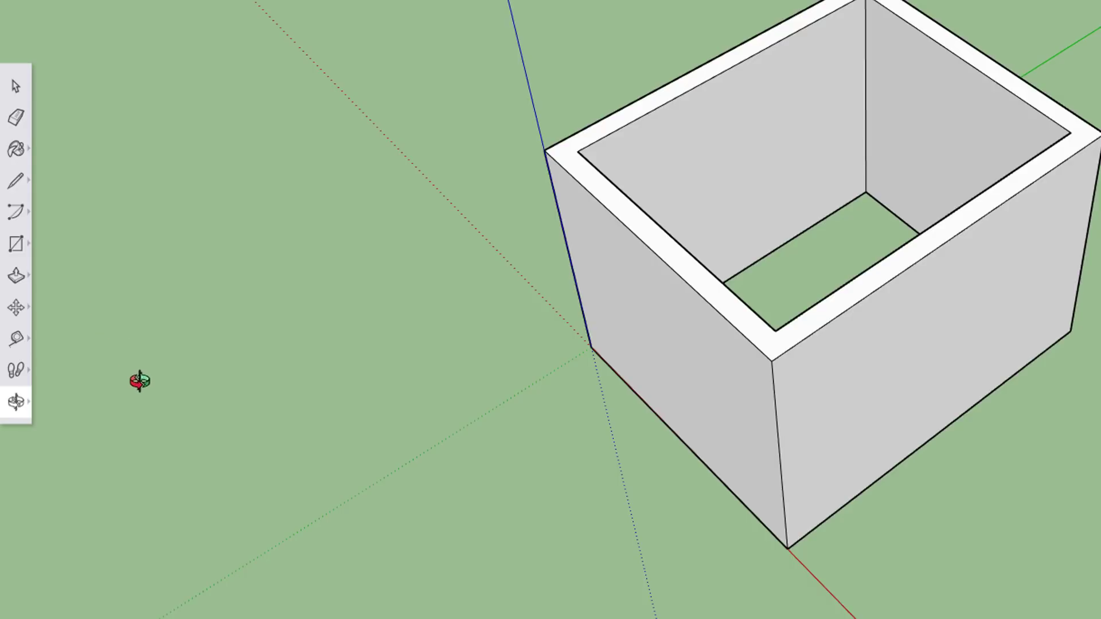
Step: Draw lines from the front wall corners to a centred peak, forming a triangular gable
{"action": "left_click_drag", "start_coordinate": [137, 380], "coordinate": [195, 194]}
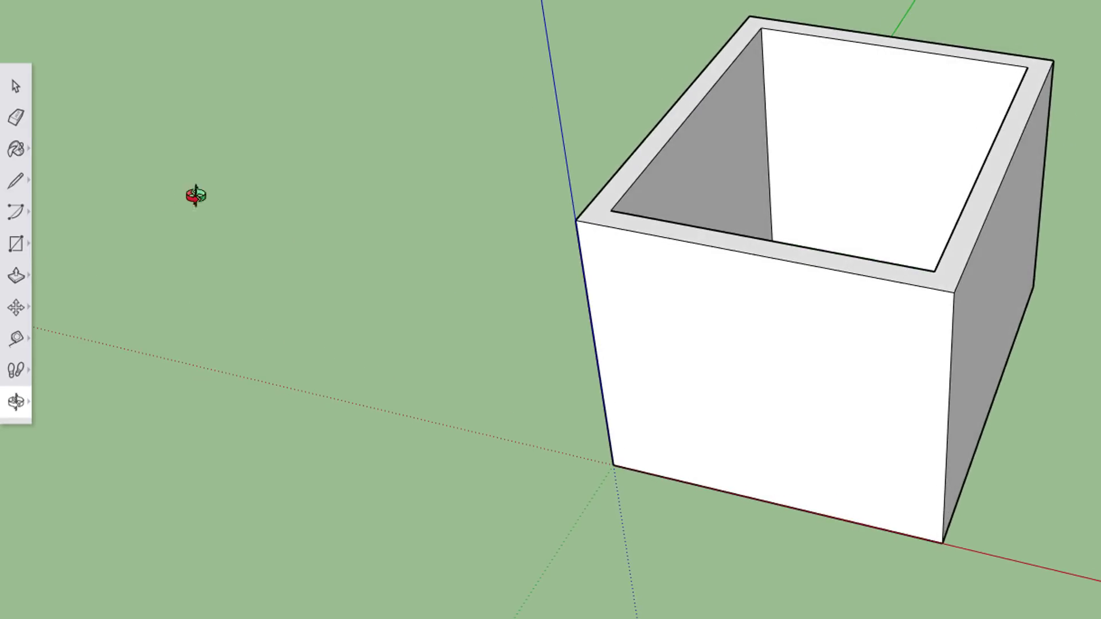
{"action": "left_click", "coordinate": [14, 181]}
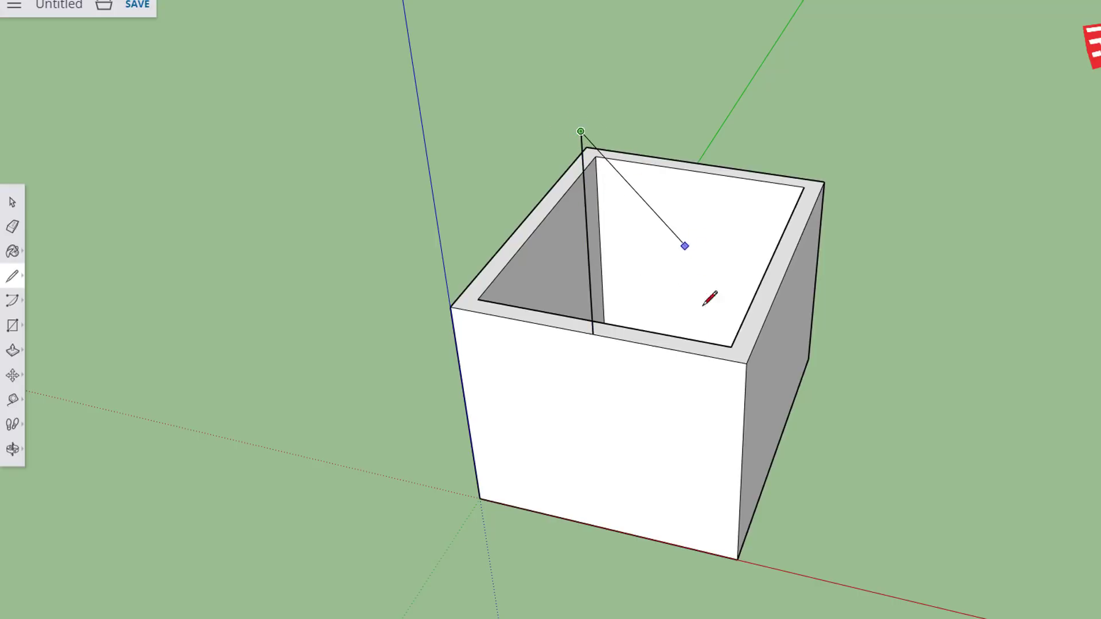
{"action": "left_click", "coordinate": [736, 360]}
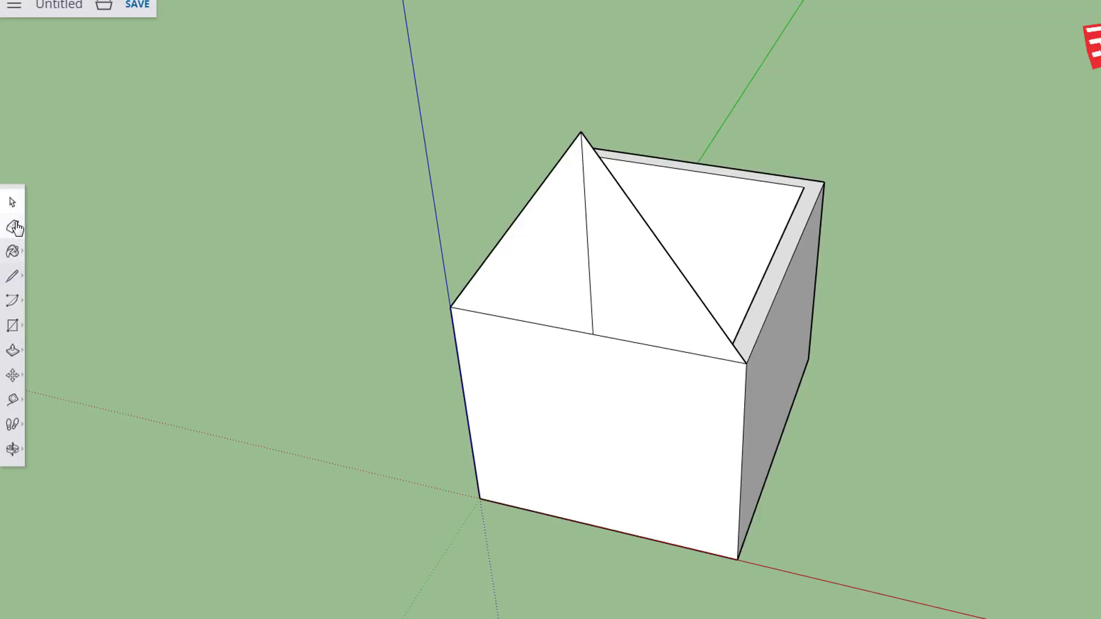
Step: Erase the vertical gable line and push the gable back into a pitched roof
{"action": "left_click", "coordinate": [12, 226]}
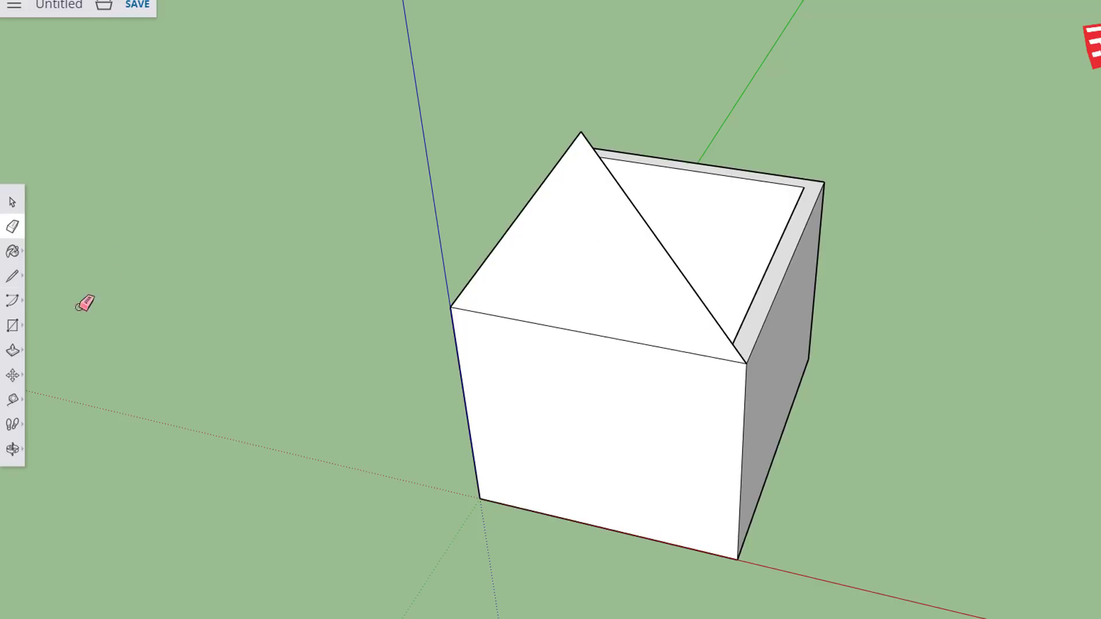
{"action": "left_click", "coordinate": [13, 449]}
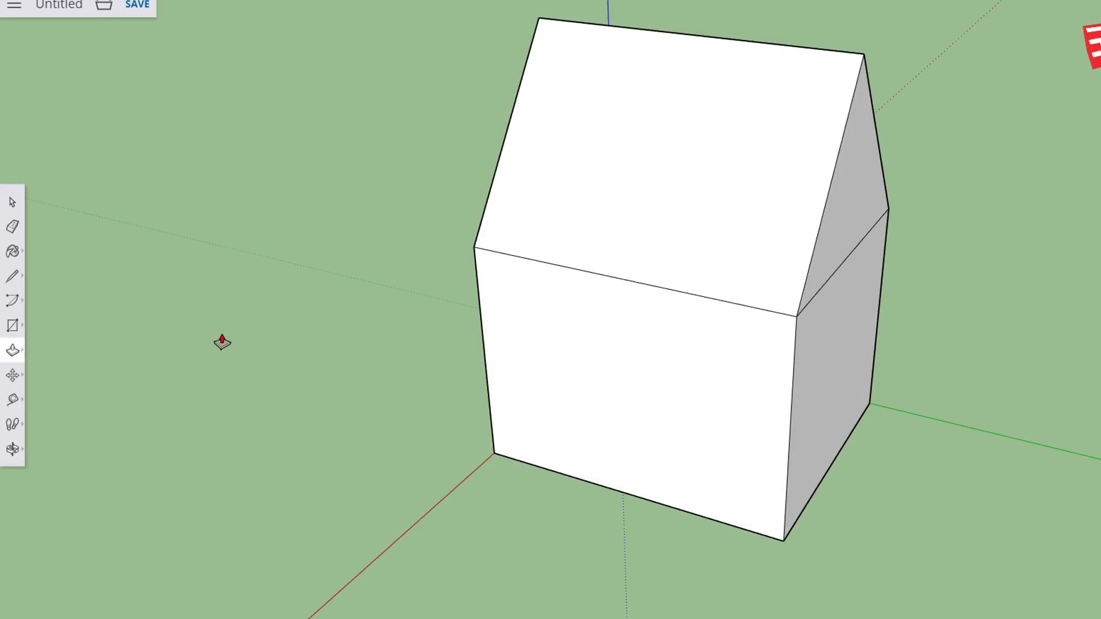
{"action": "left_click_drag", "start_coordinate": [222, 342], "coordinate": [632, 385]}
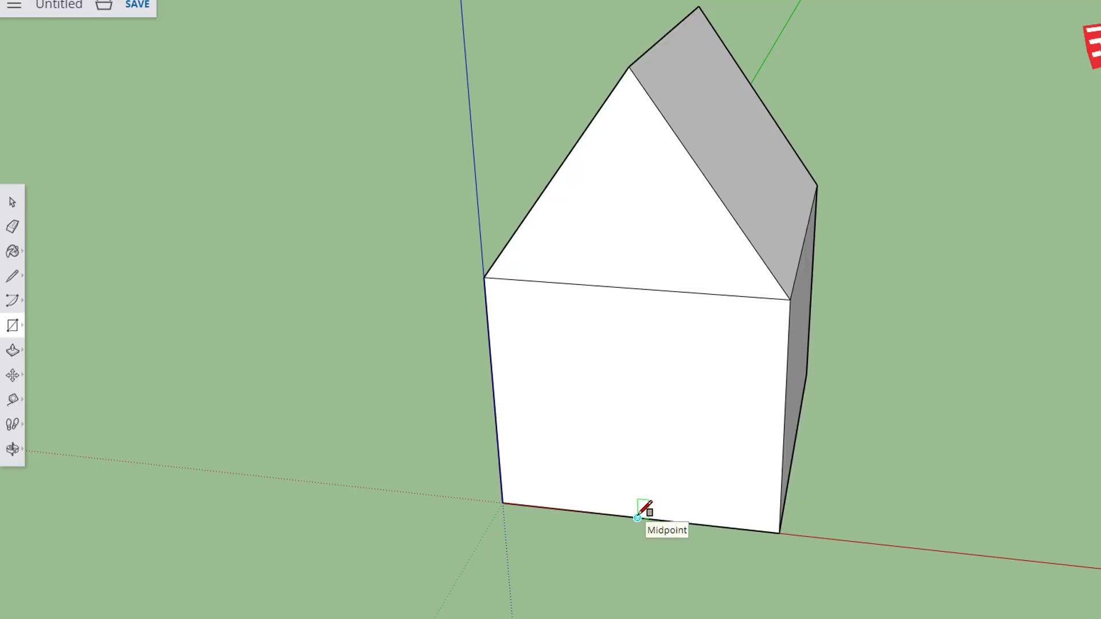
Step: Draw a tall door rectangle up from the front wall's bottom edge
{"action": "left_click_drag", "start_coordinate": [638, 517], "coordinate": [714, 393]}
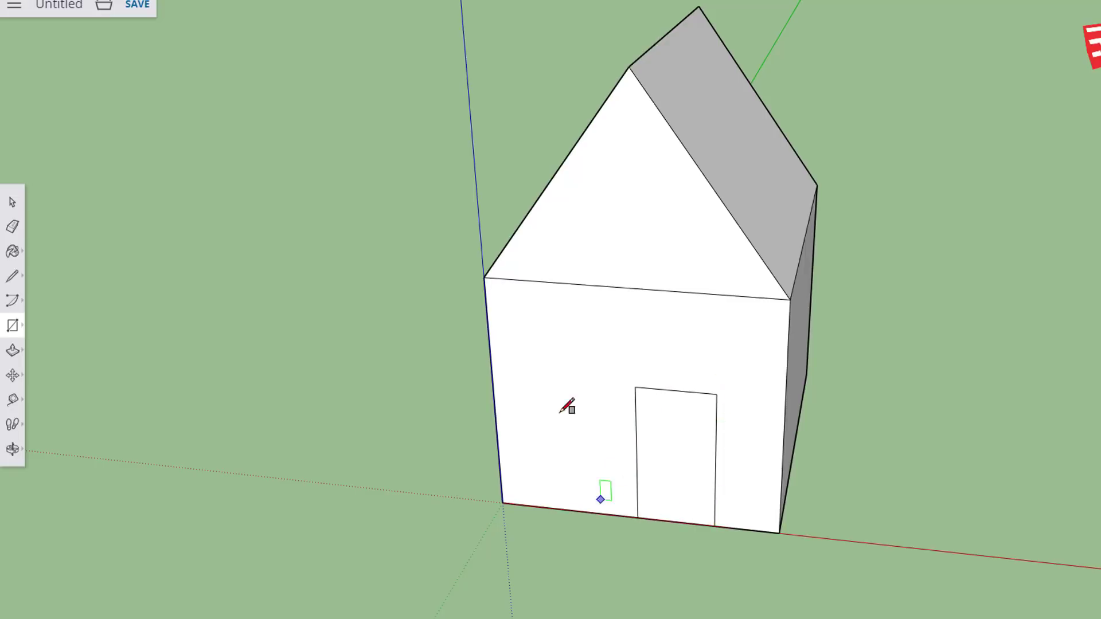
{"action": "mouse_move", "coordinate": [660, 455]}
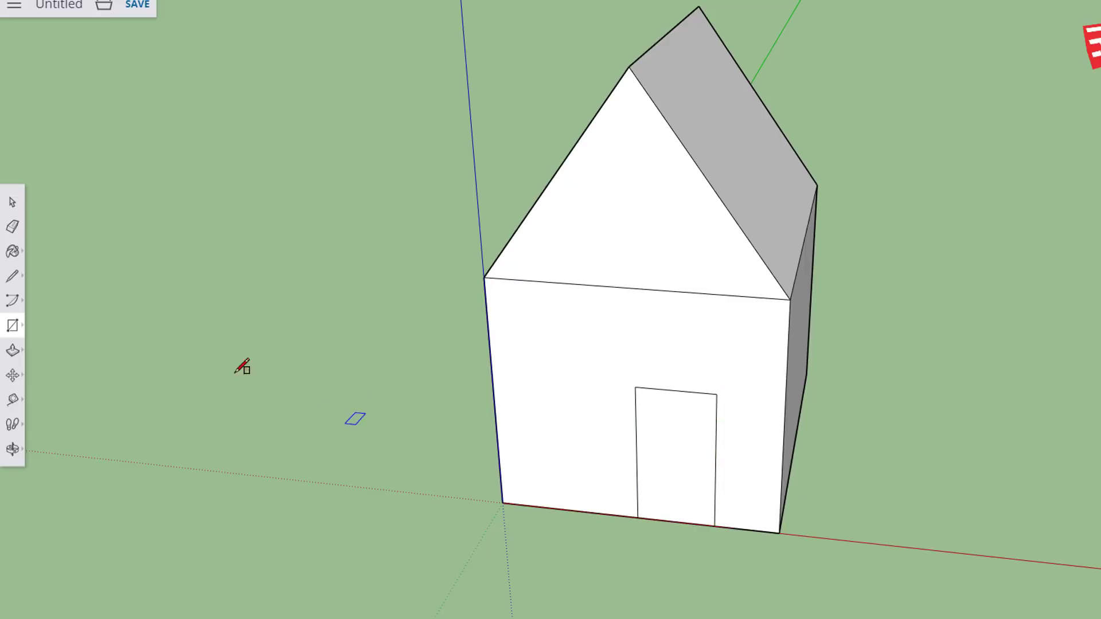
{"action": "left_click", "coordinate": [13, 424]}
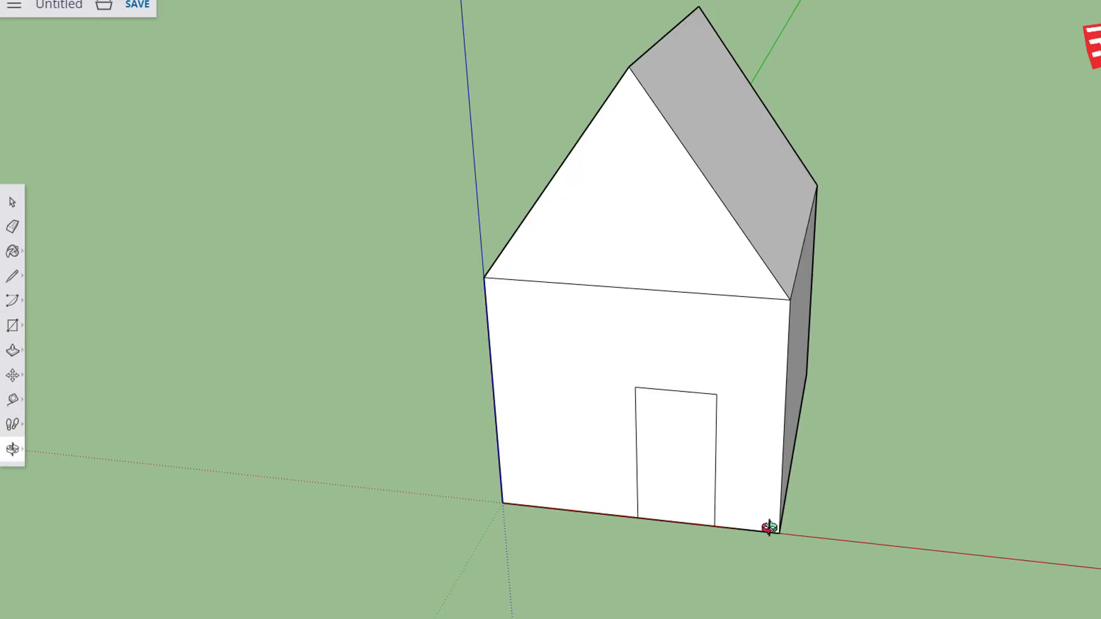
{"action": "left_click_drag", "start_coordinate": [769, 528], "coordinate": [622, 309]}
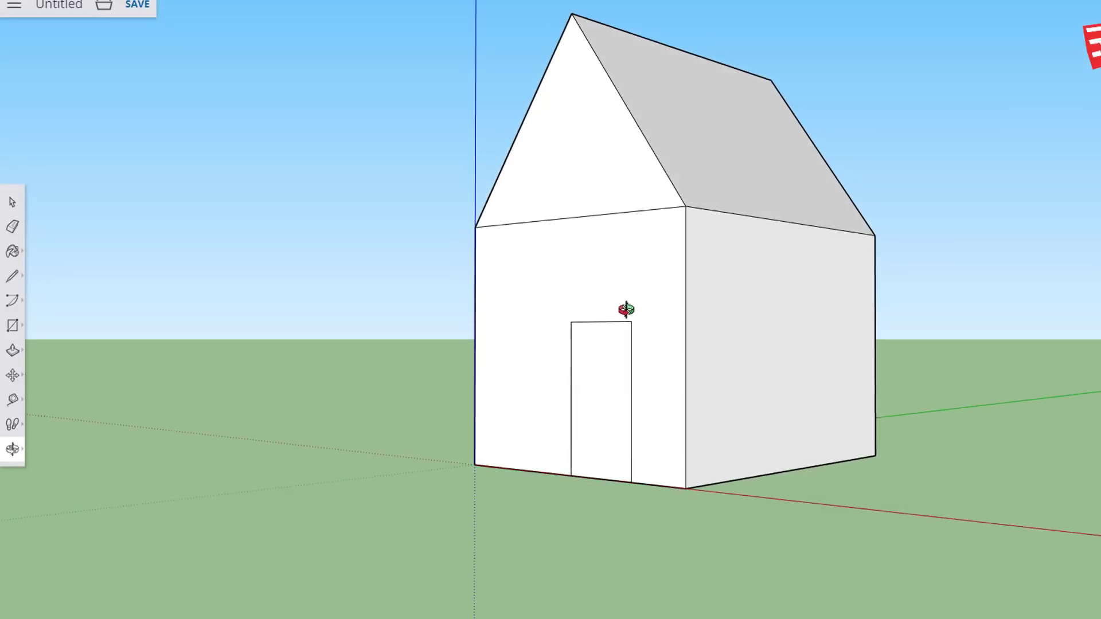
Step: Push the door face into the front wall to leave a doorway
{"action": "left_click_drag", "start_coordinate": [625, 309], "coordinate": [674, 448]}
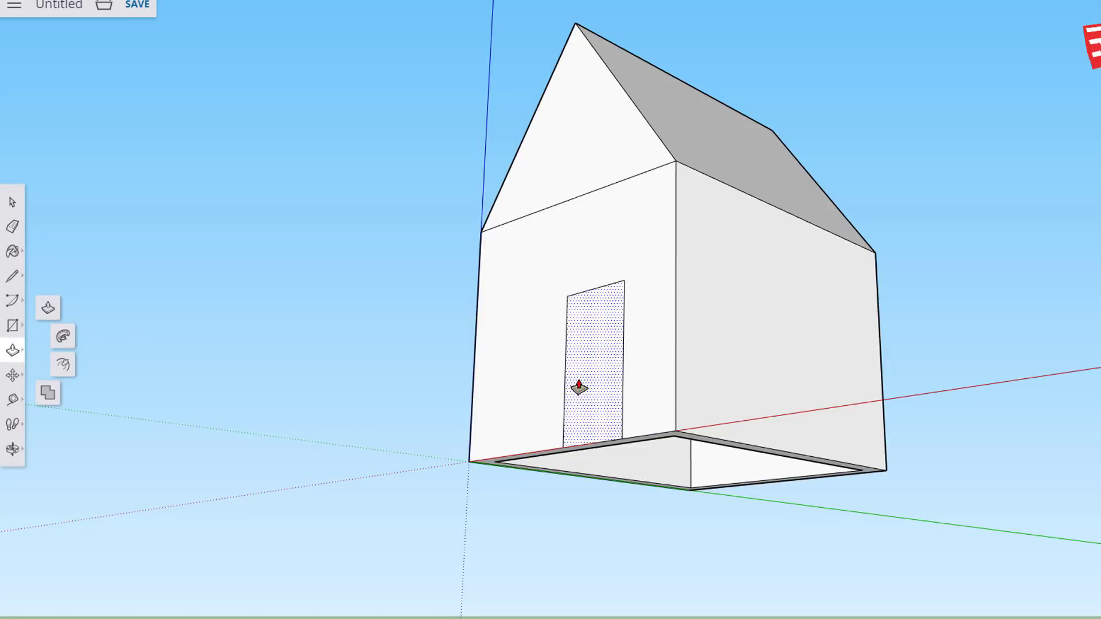
{"action": "left_click_drag", "start_coordinate": [579, 386], "coordinate": [666, 475]}
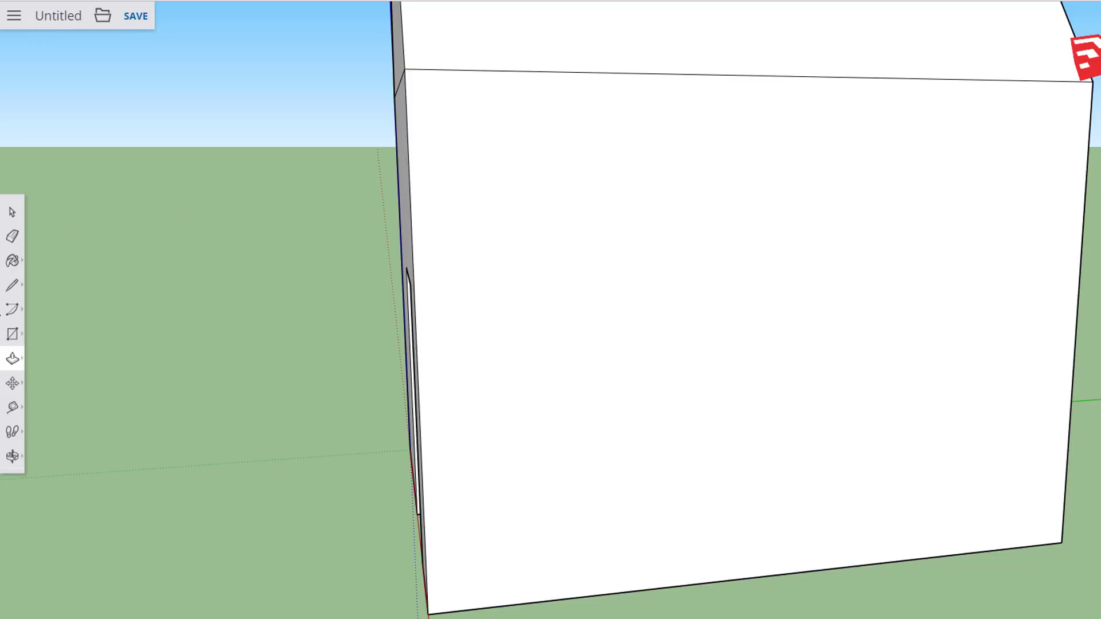
Step: Draw a window rectangle on the side wall and push it through
{"action": "left_click", "coordinate": [12, 334]}
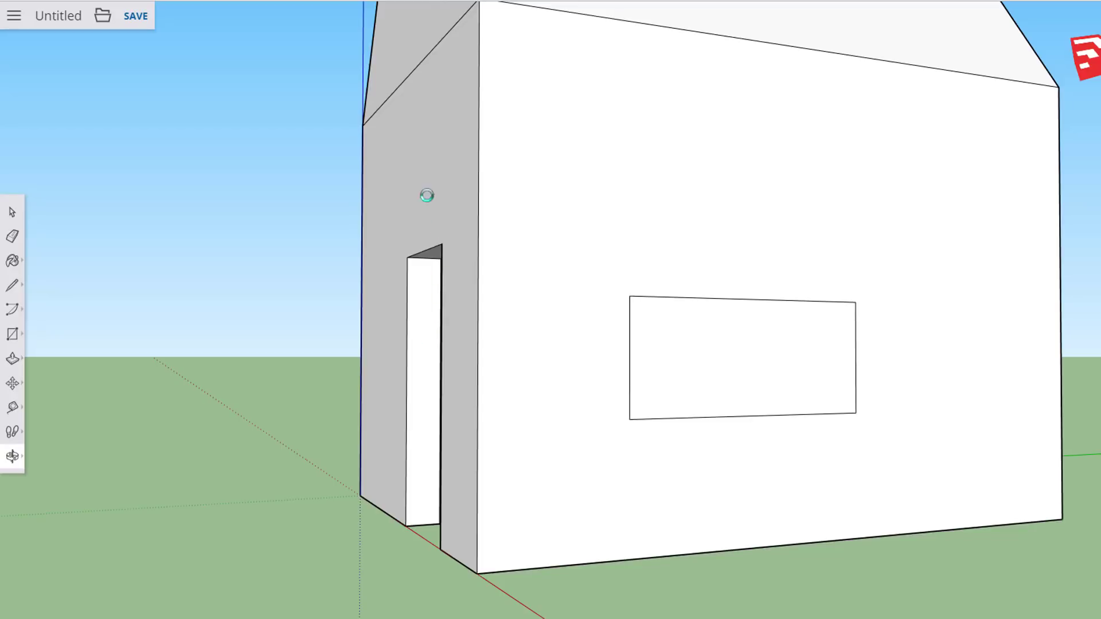
{"action": "left_click_drag", "start_coordinate": [426, 195], "coordinate": [657, 393]}
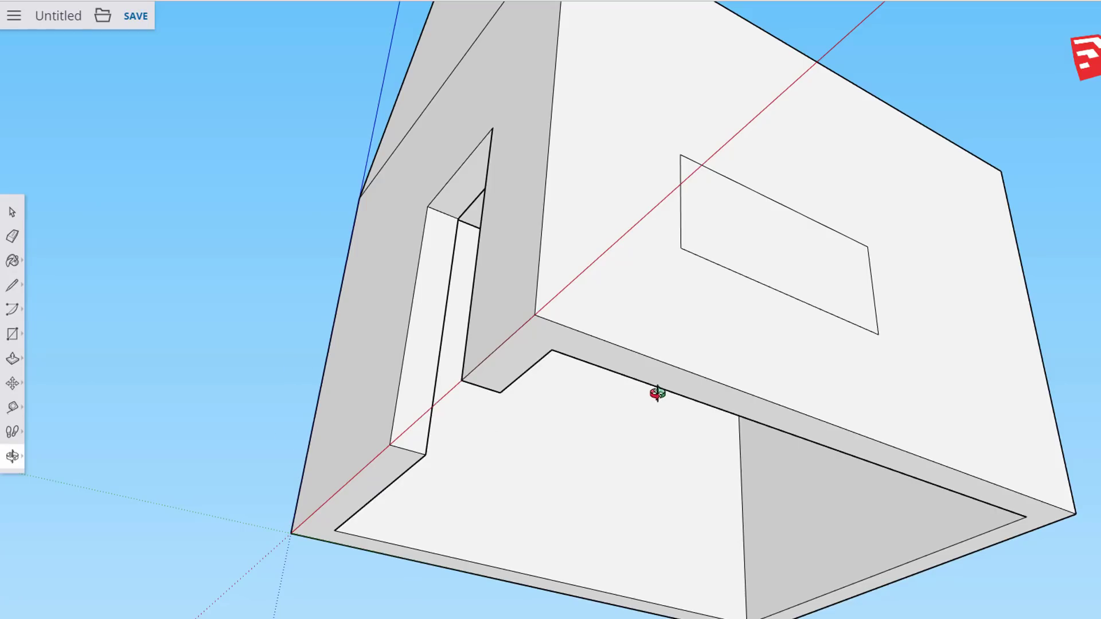
{"action": "mouse_move", "coordinate": [21, 367]}
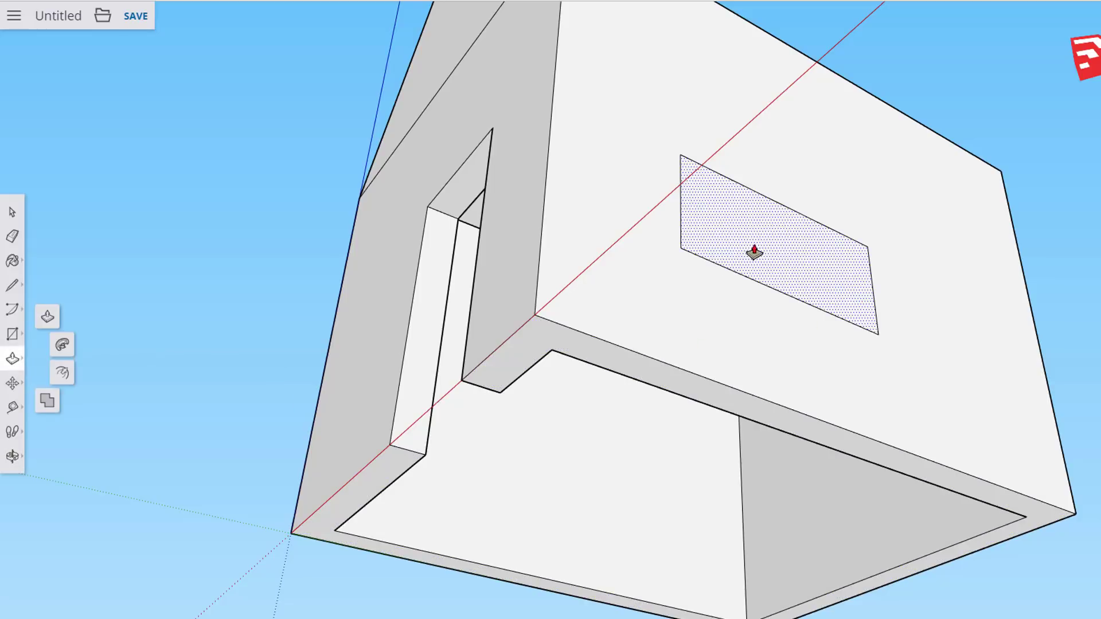
{"action": "left_click_drag", "start_coordinate": [753, 253], "coordinate": [582, 377]}
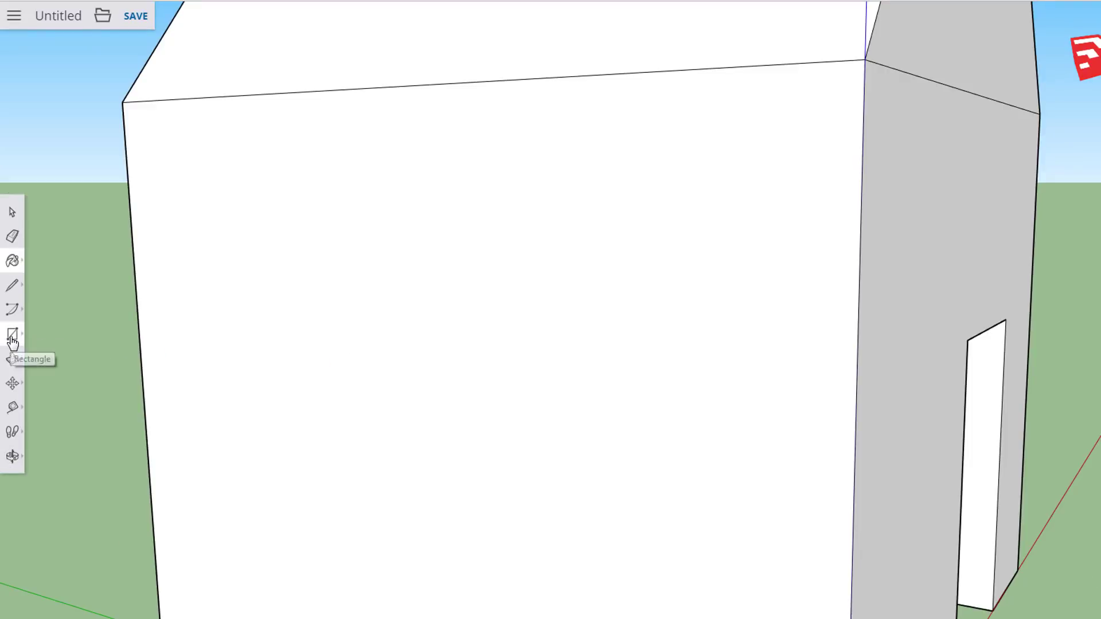
Step: Draw a large circle on another wall of the house for a round window
{"action": "left_click", "coordinate": [13, 334]}
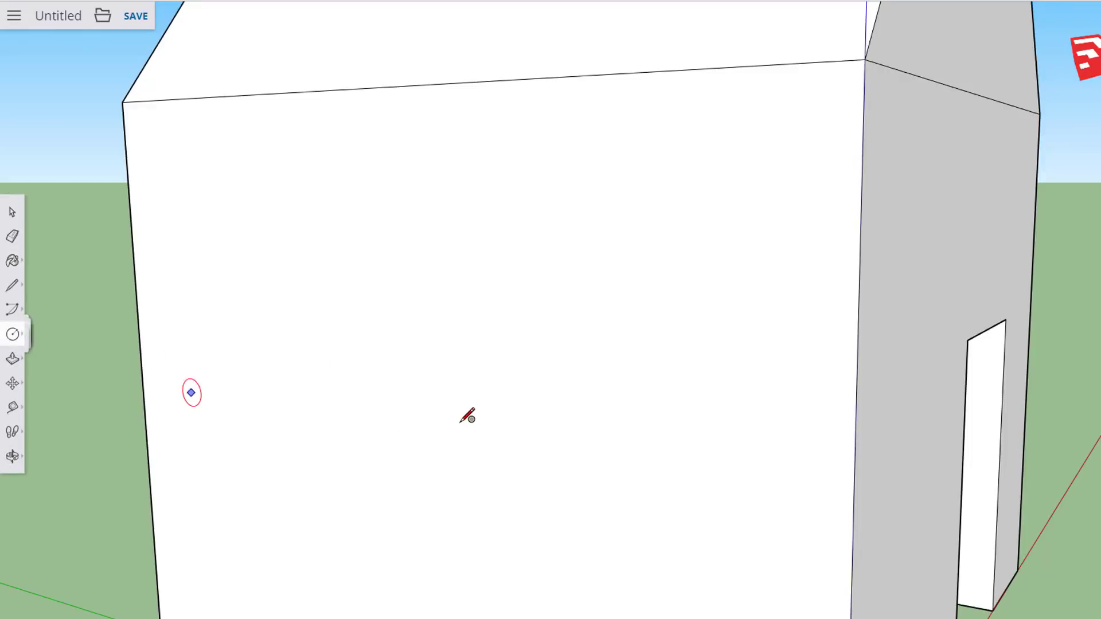
{"action": "left_click_drag", "start_coordinate": [454, 428], "coordinate": [335, 333]}
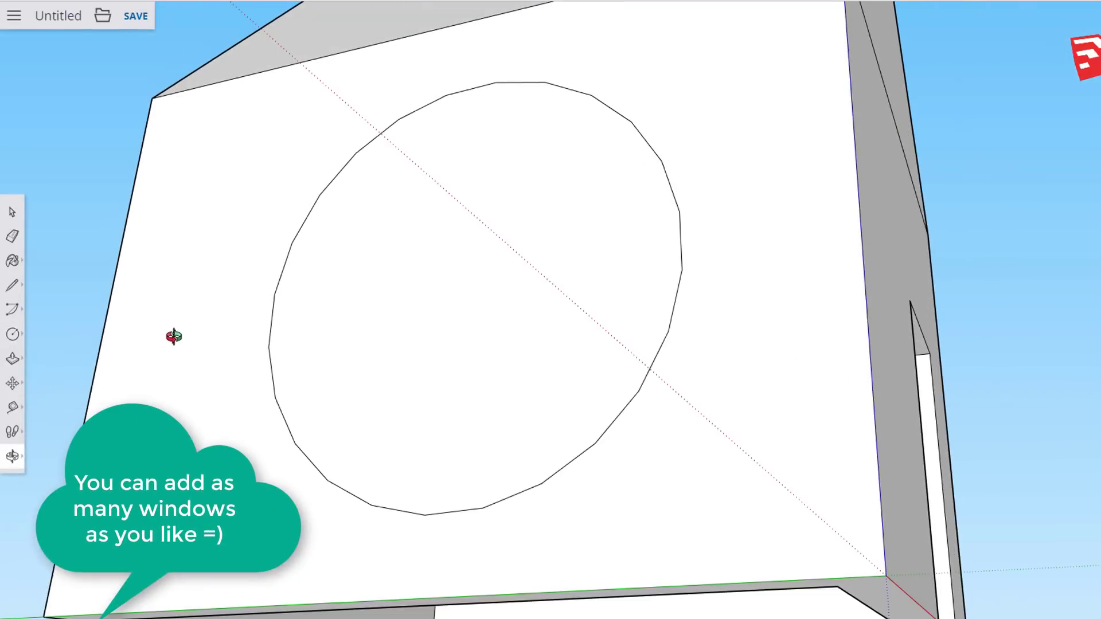
{"action": "mouse_move", "coordinate": [437, 361]}
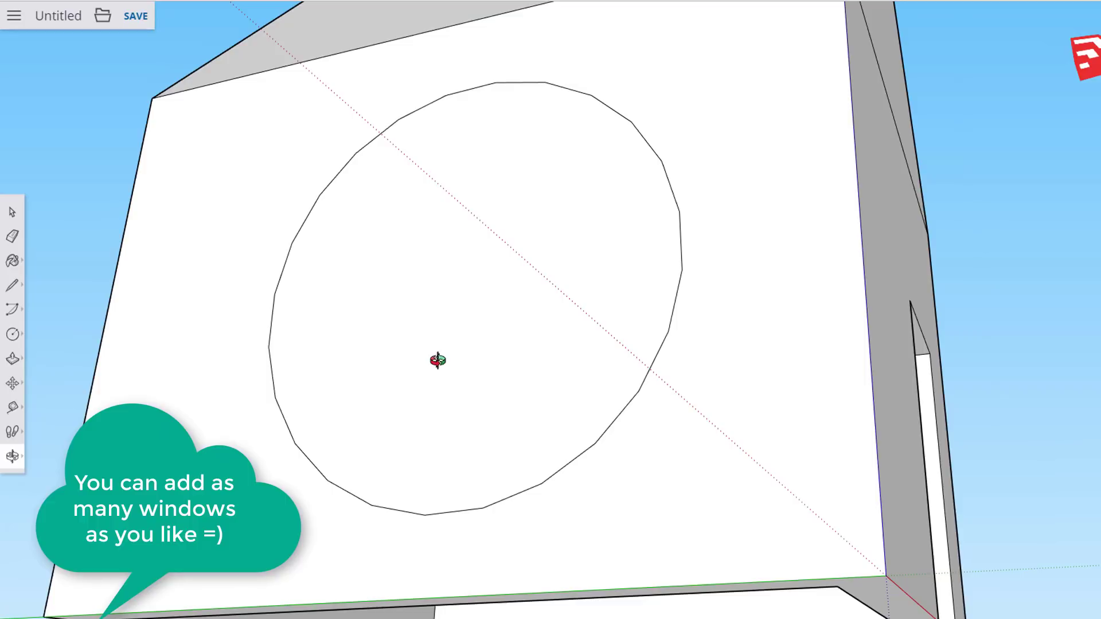
{"action": "left_click", "coordinate": [13, 359]}
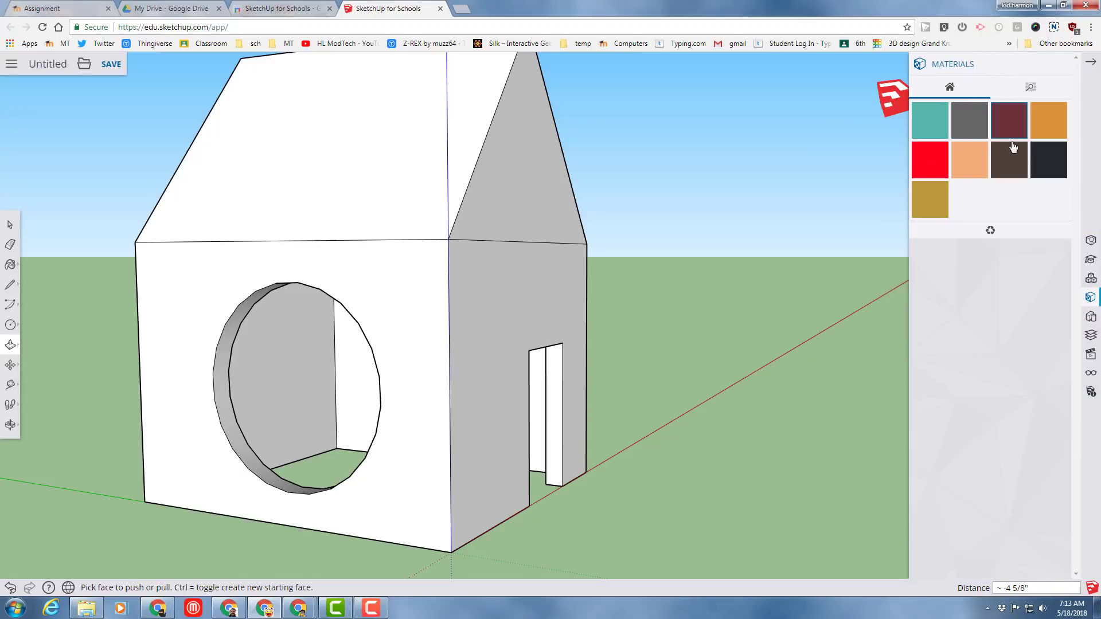
Step: Choose the Colors material collection and paint the window wall cyan
{"action": "left_click", "coordinate": [1030, 87]}
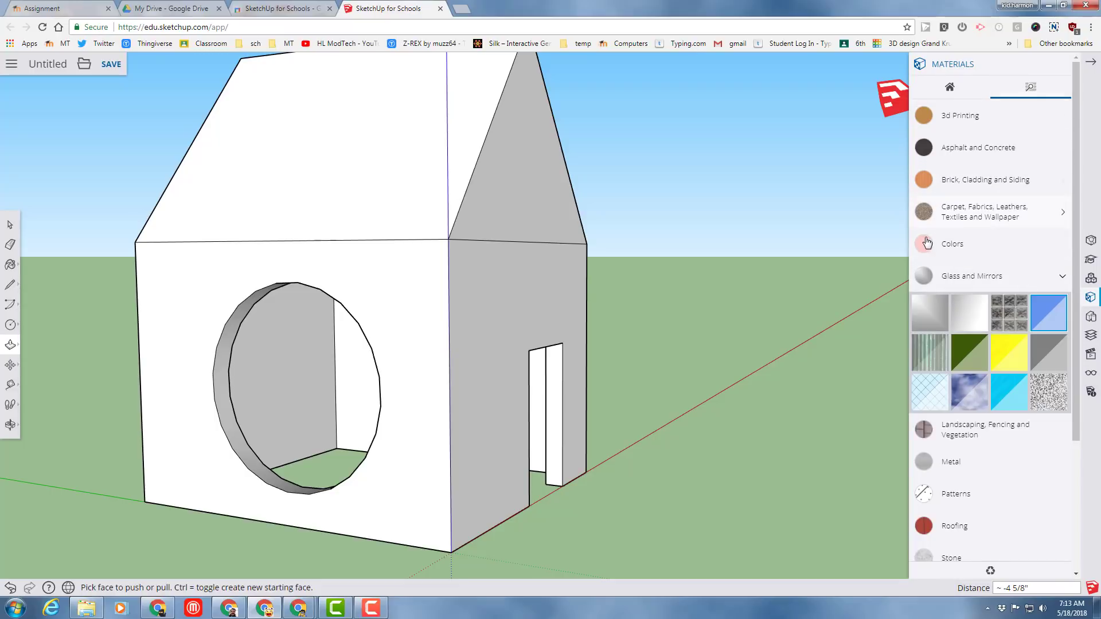
{"action": "left_click", "coordinate": [952, 244]}
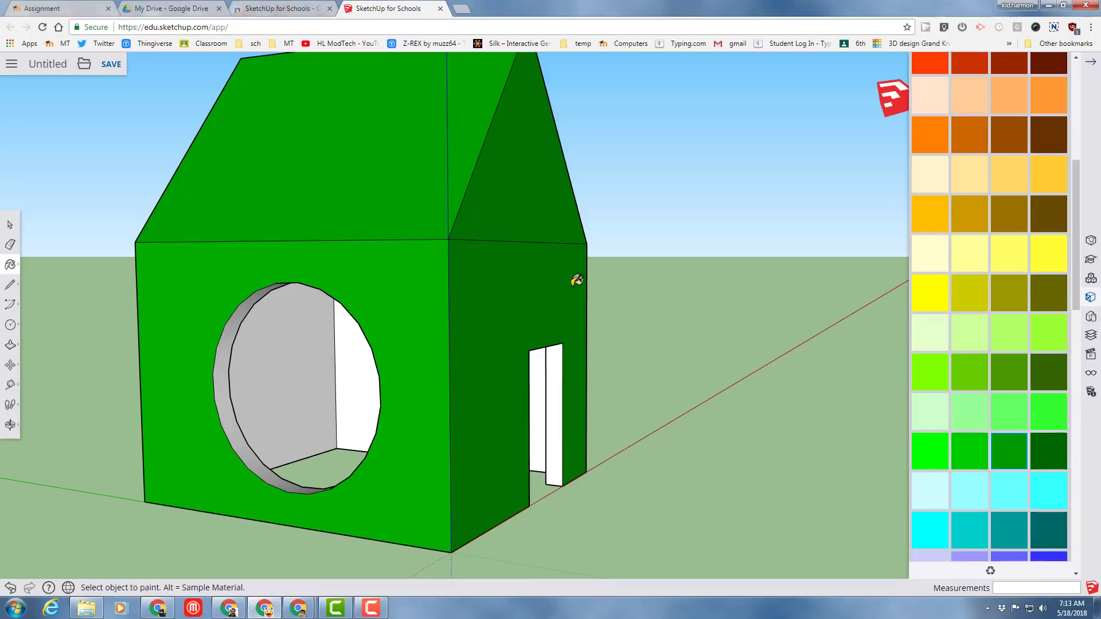
{"action": "mouse_move", "coordinate": [379, 175]}
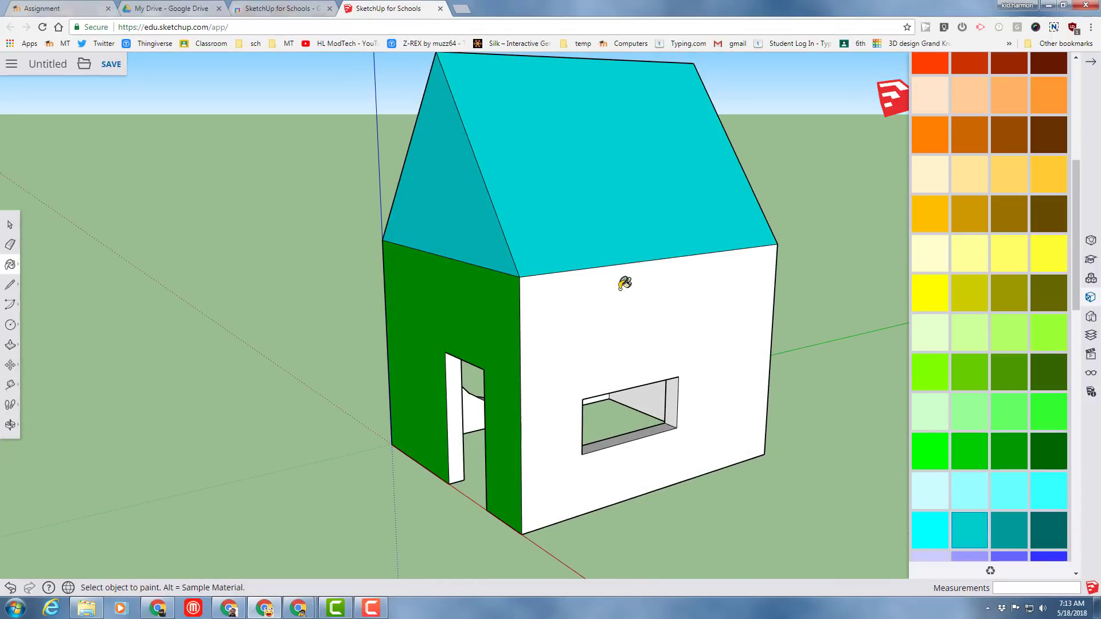
{"action": "left_click", "coordinate": [670, 358]}
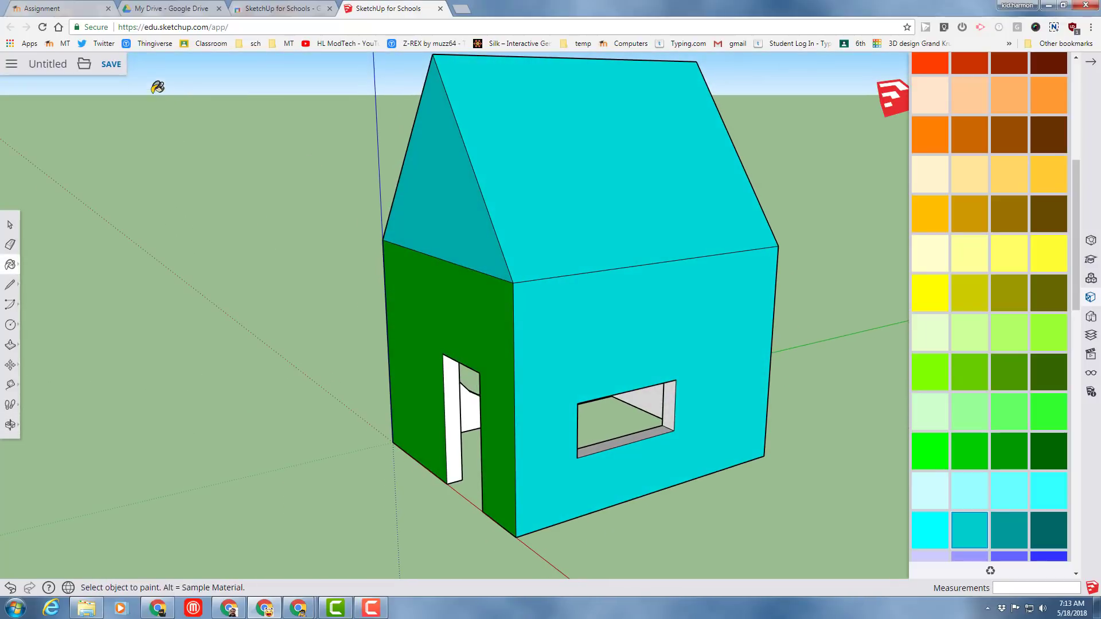
{"action": "left_click", "coordinate": [110, 64]}
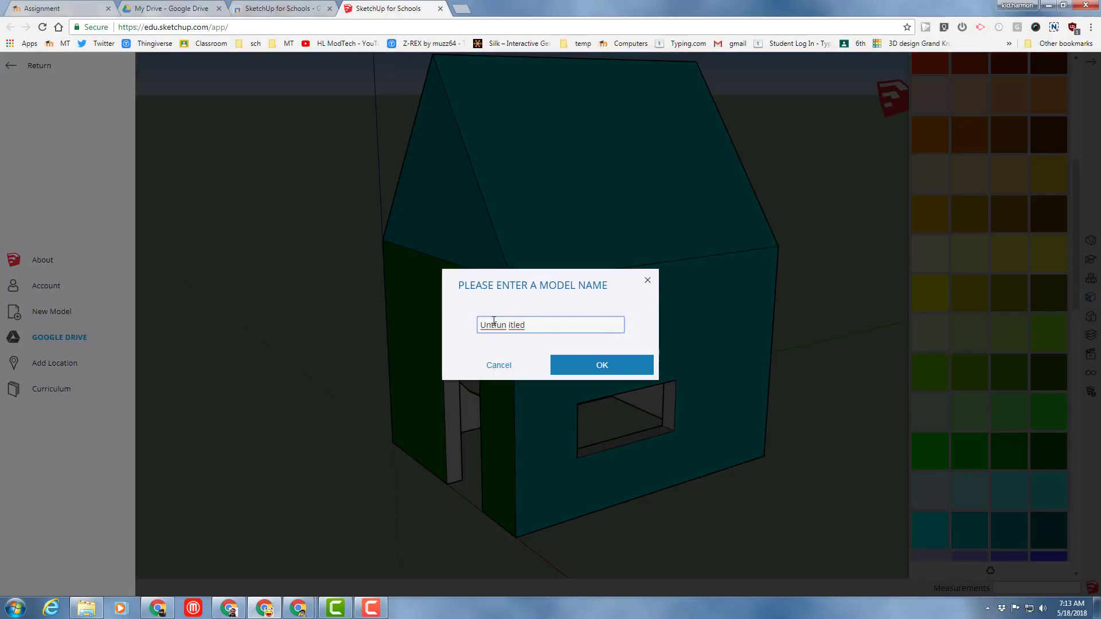
Step: Name the model 'fun house' and save it into the Google Drive sketchup folder
{"action": "type", "text": "fun ho"}
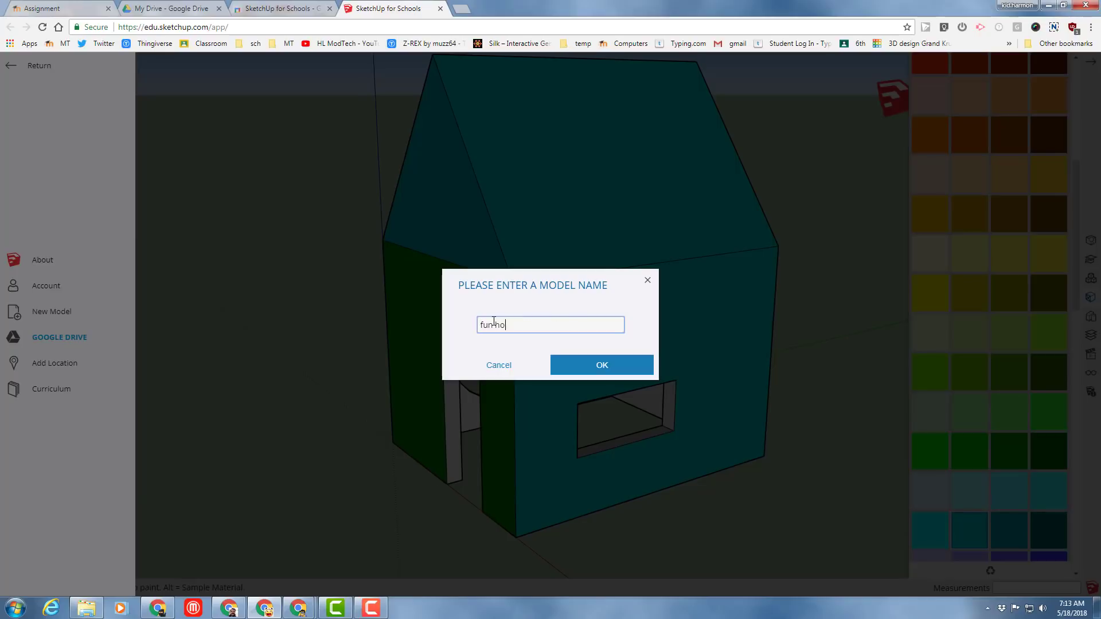
{"action": "left_click", "coordinate": [601, 364]}
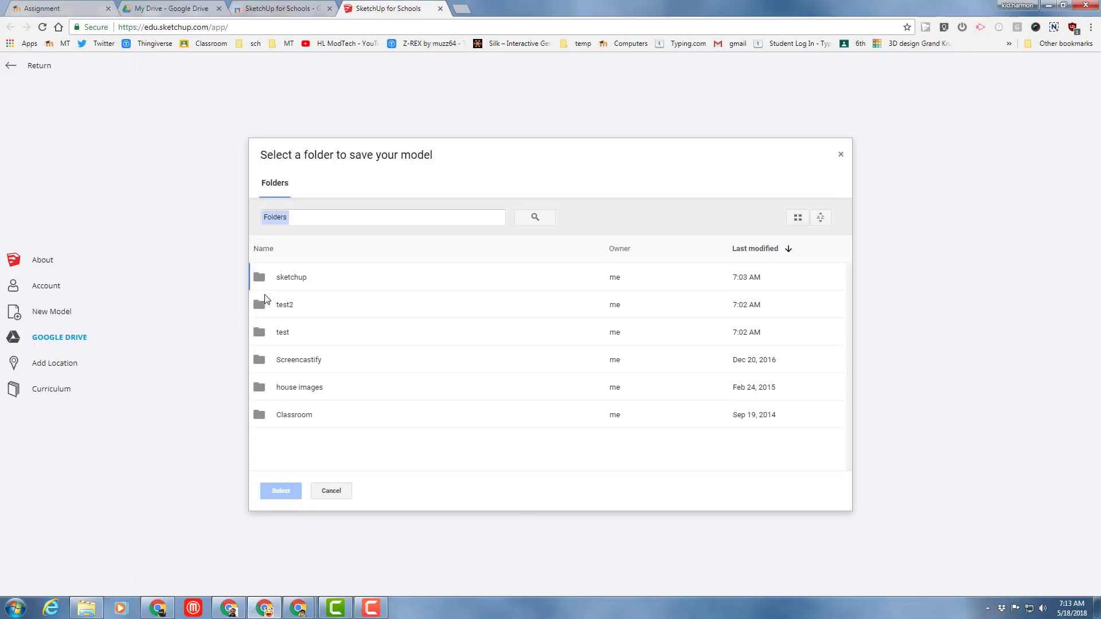
{"action": "left_click", "coordinate": [290, 276]}
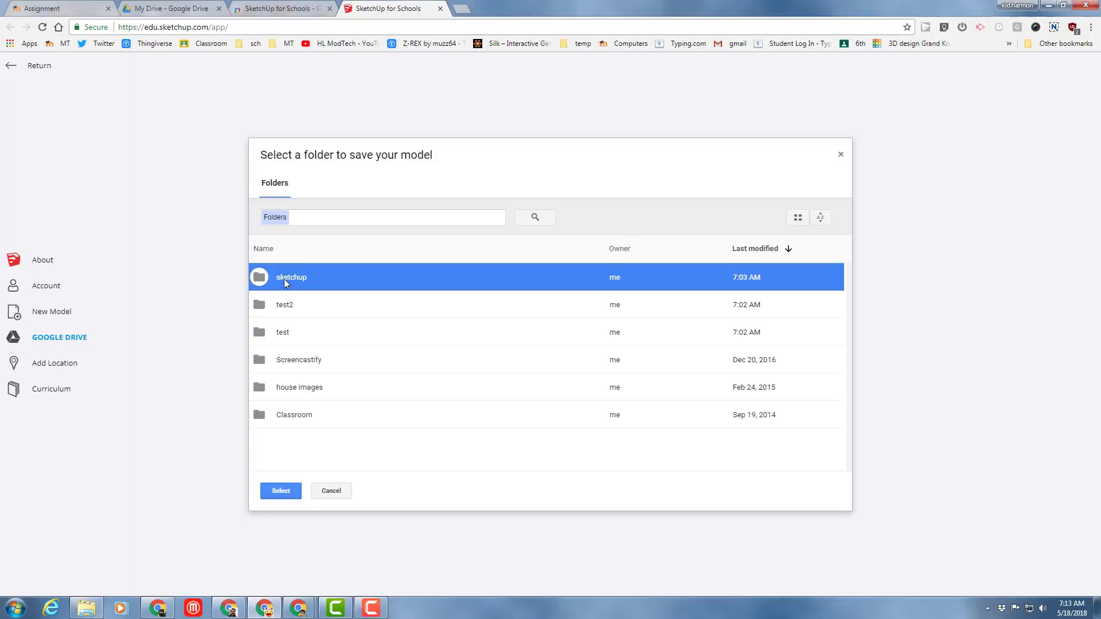
{"action": "left_click", "coordinate": [280, 490]}
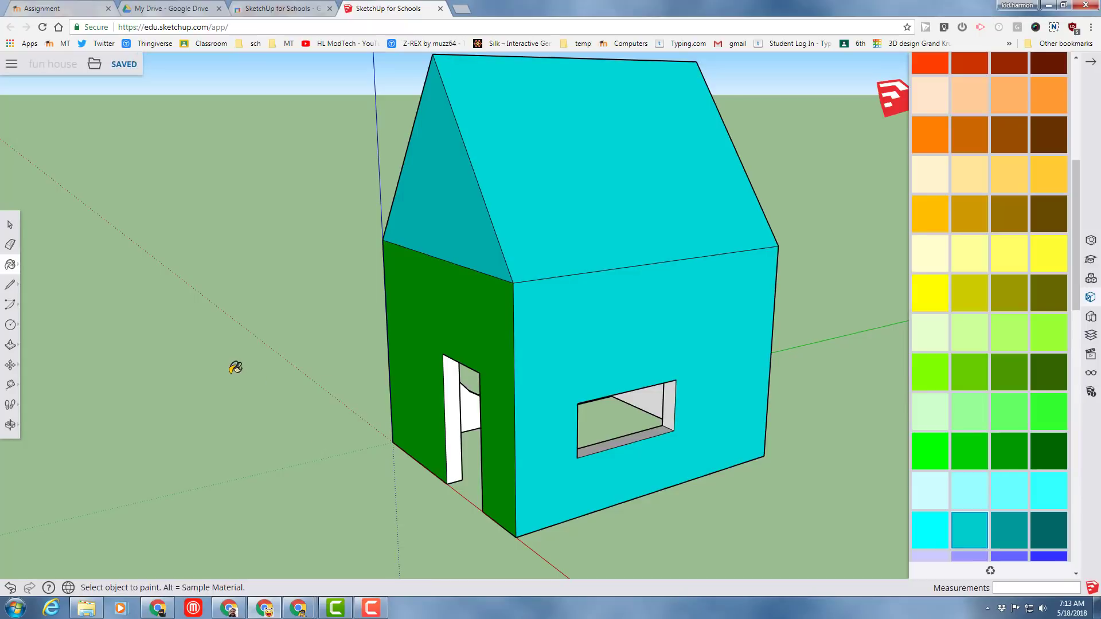
{"action": "mouse_move", "coordinate": [150, 357]}
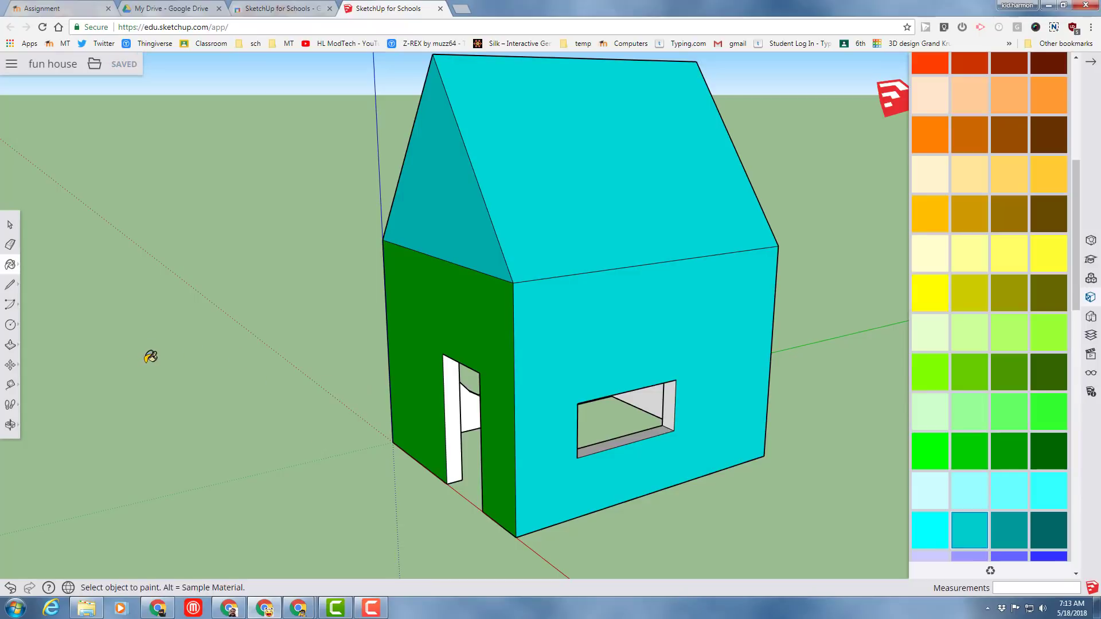
{"action": "mouse_move", "coordinate": [94, 283]}
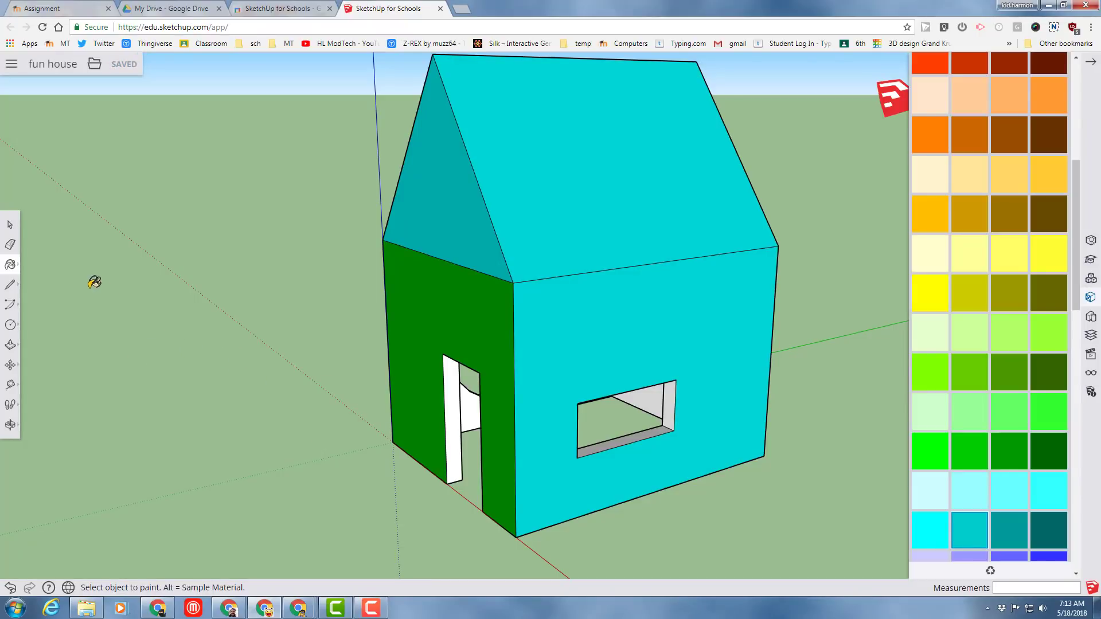